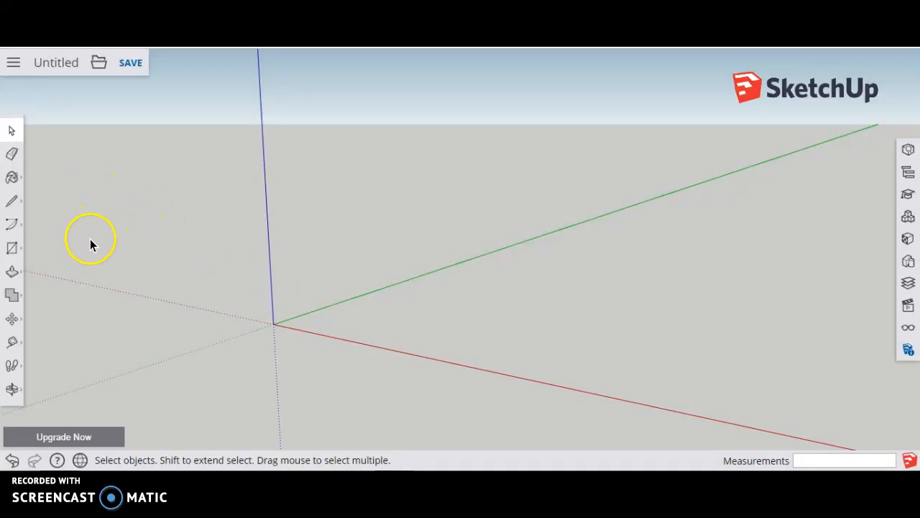
mouse_move(42, 260)
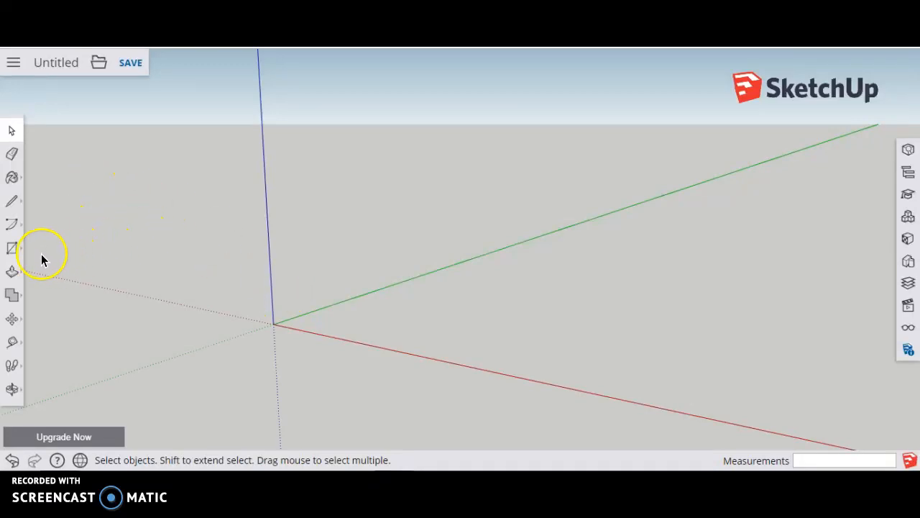
Draw a 100 × 100 mm rectangle on the ground plane from the axes origin.
left_click(12, 247)
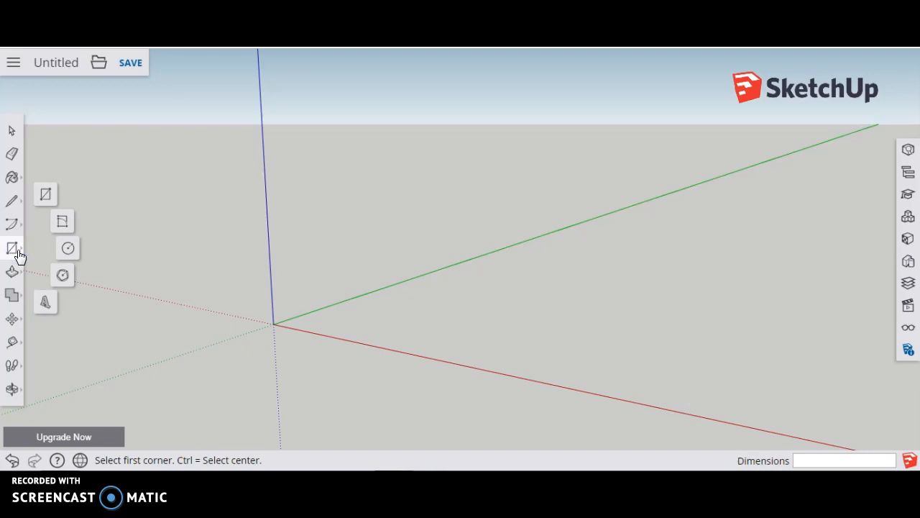
mouse_move(46, 193)
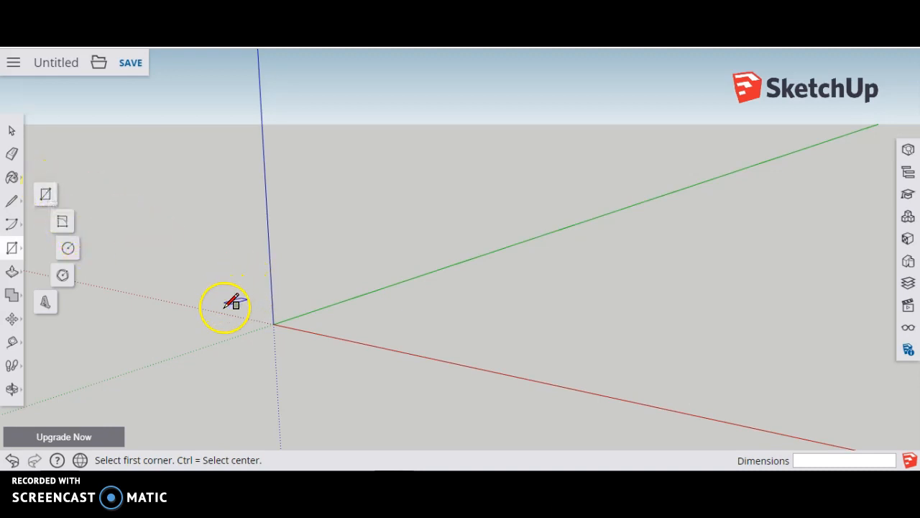
mouse_move(61, 213)
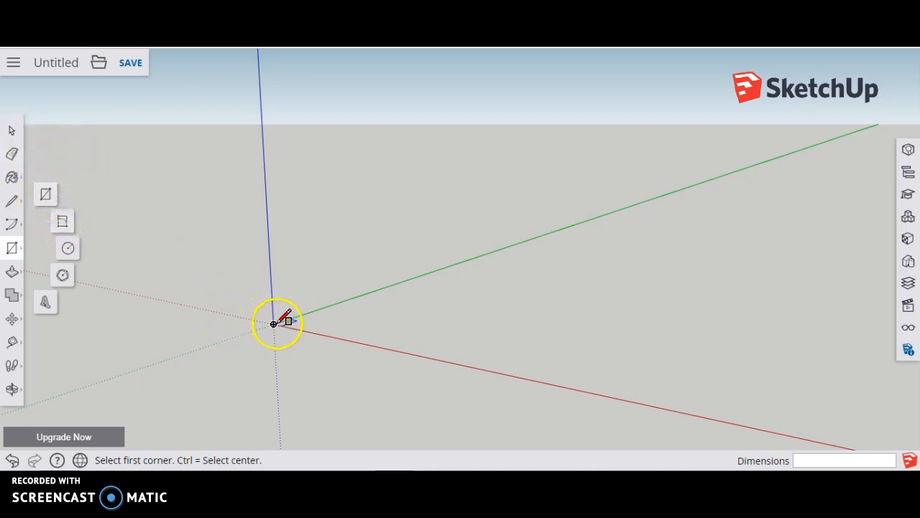
left_click(273, 324)
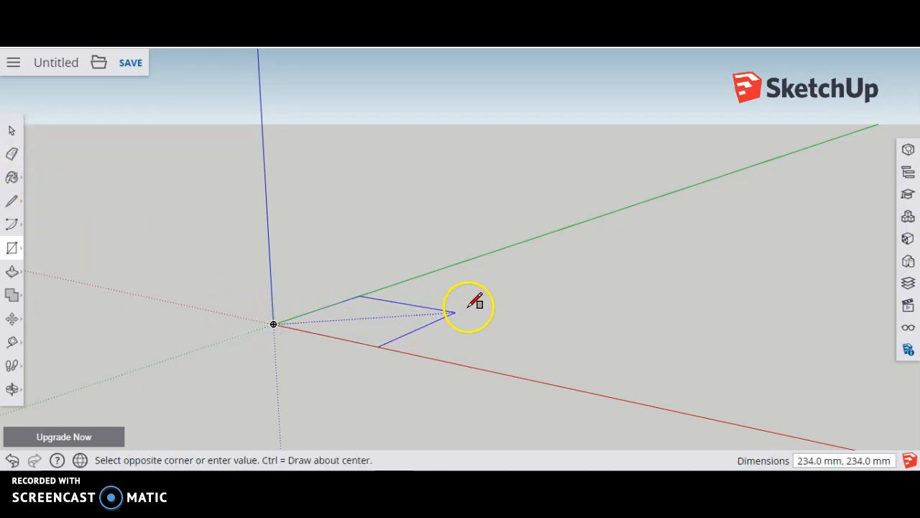
mouse_move(503, 301)
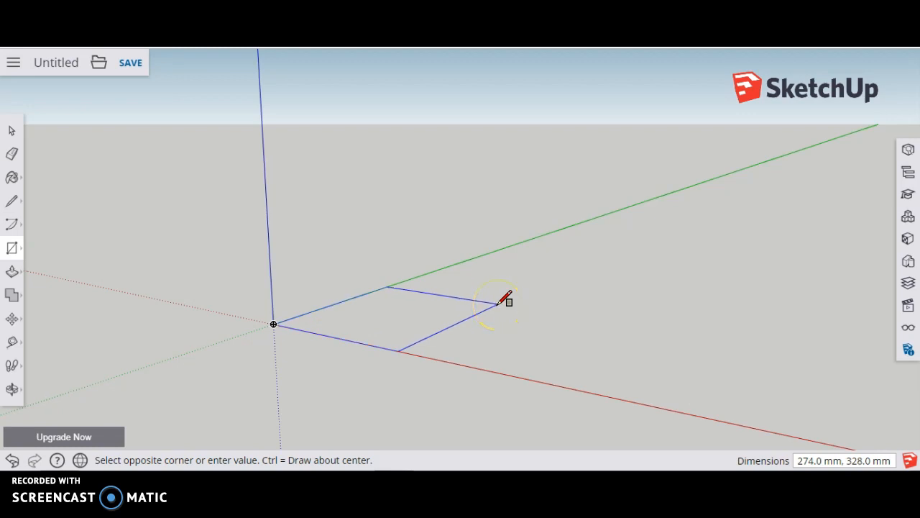
type("100,100")
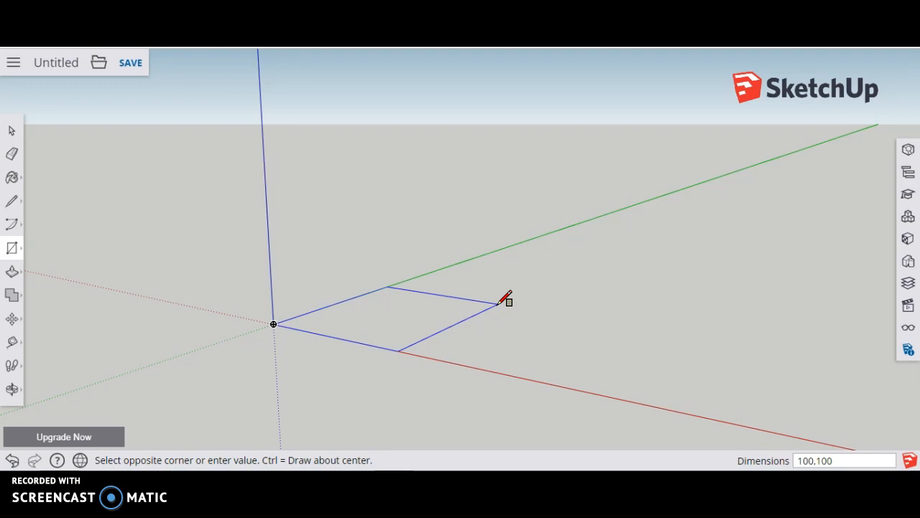
left_click(498, 301)
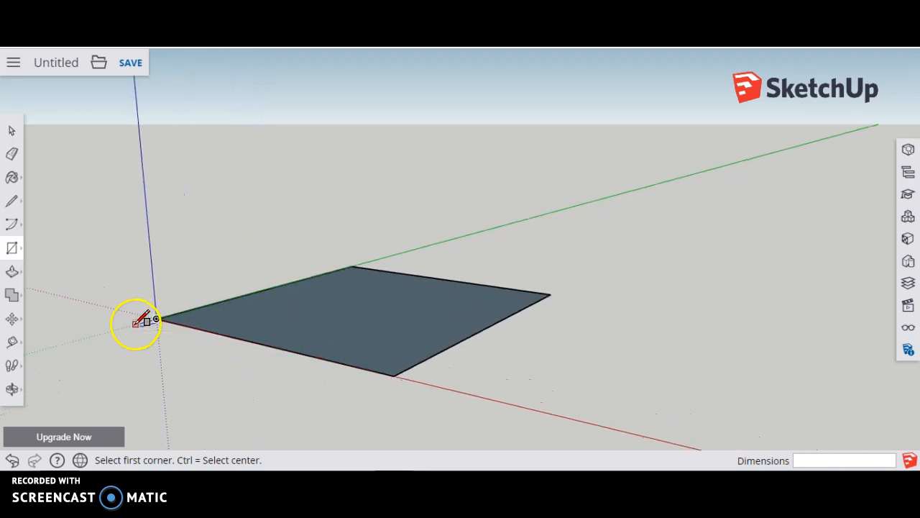
left_click(12, 129)
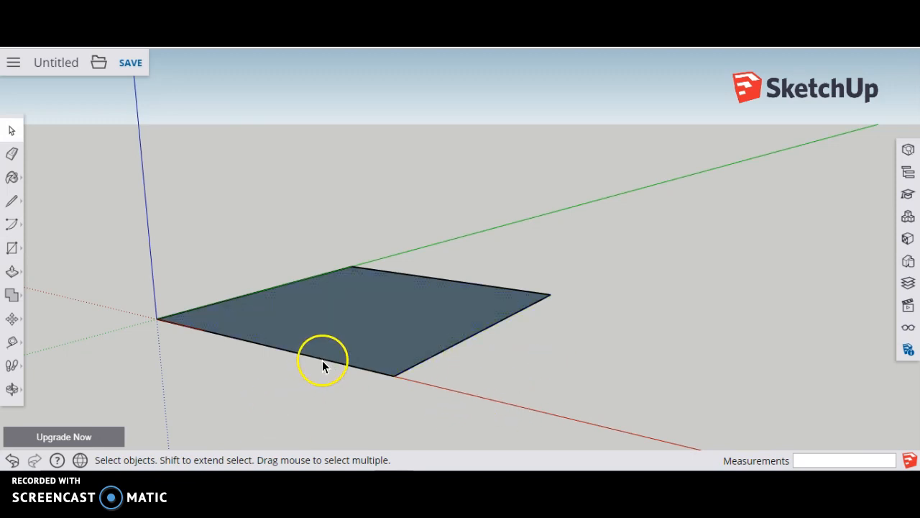
mouse_move(391, 279)
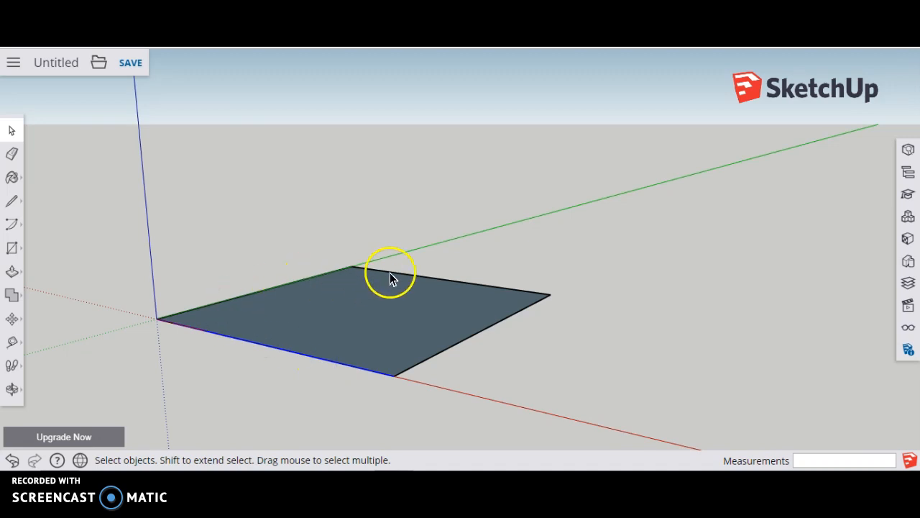
left_click(392, 279)
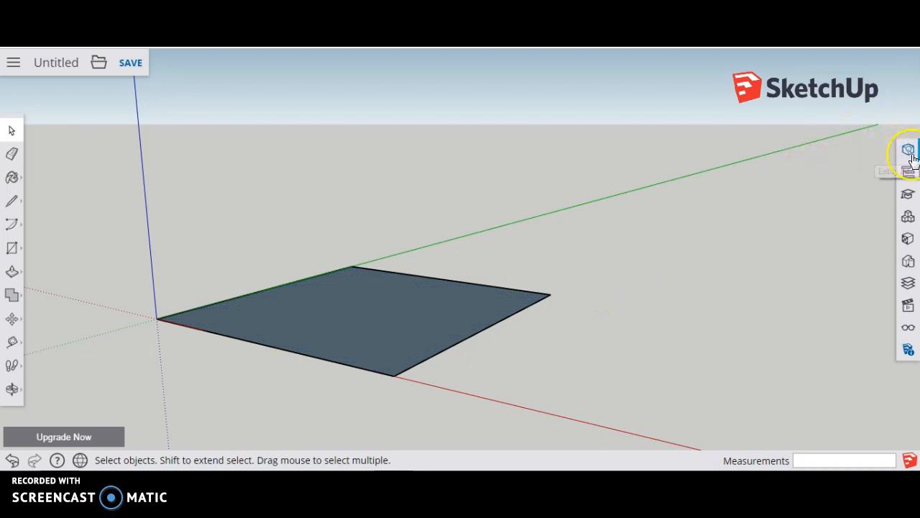
Show Entity Info and check the square's 10000 mm² face and a 100 mm edge.
left_click(909, 149)
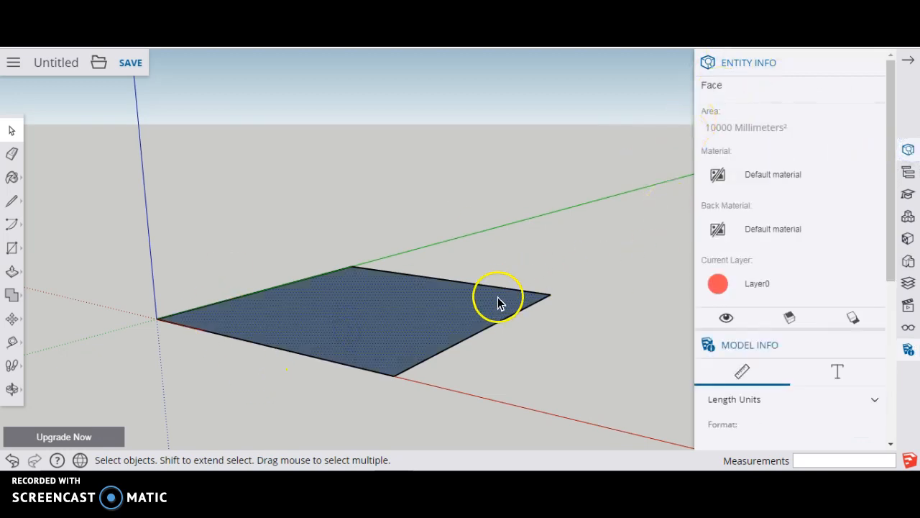
mouse_move(587, 209)
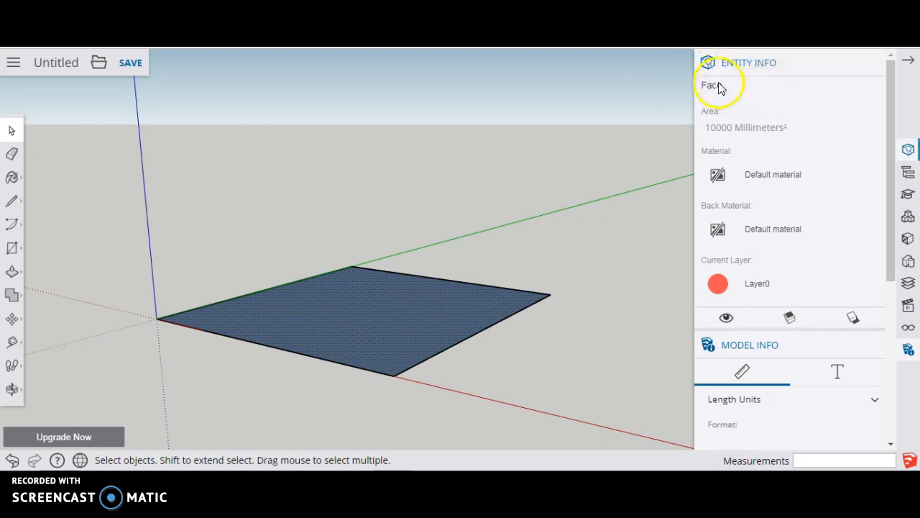
mouse_move(625, 280)
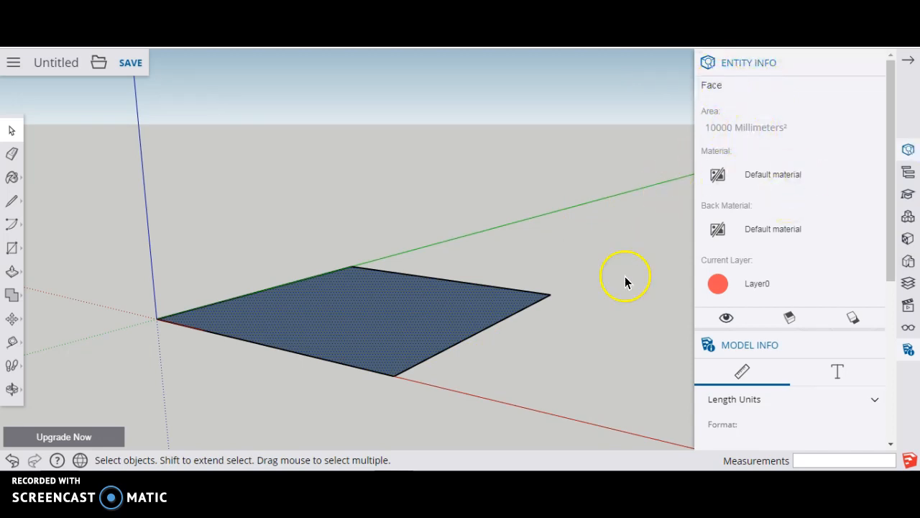
mouse_move(803, 141)
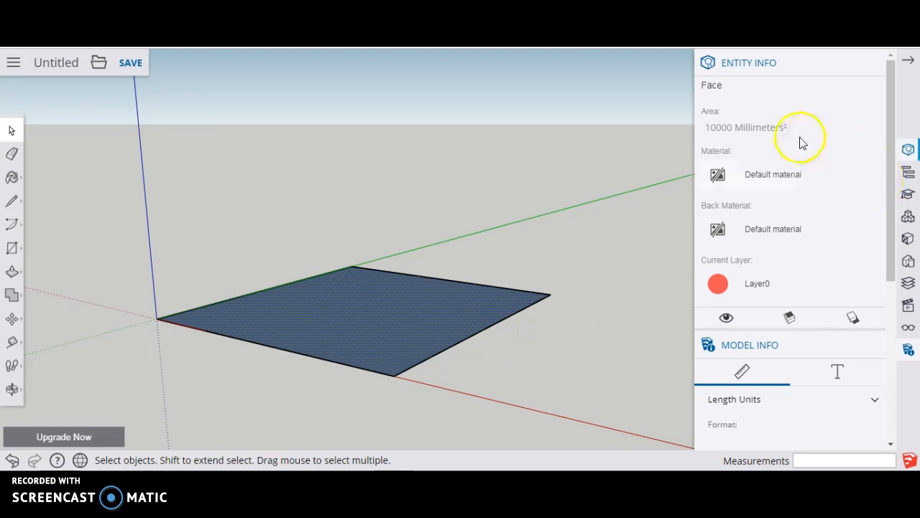
mouse_move(547, 317)
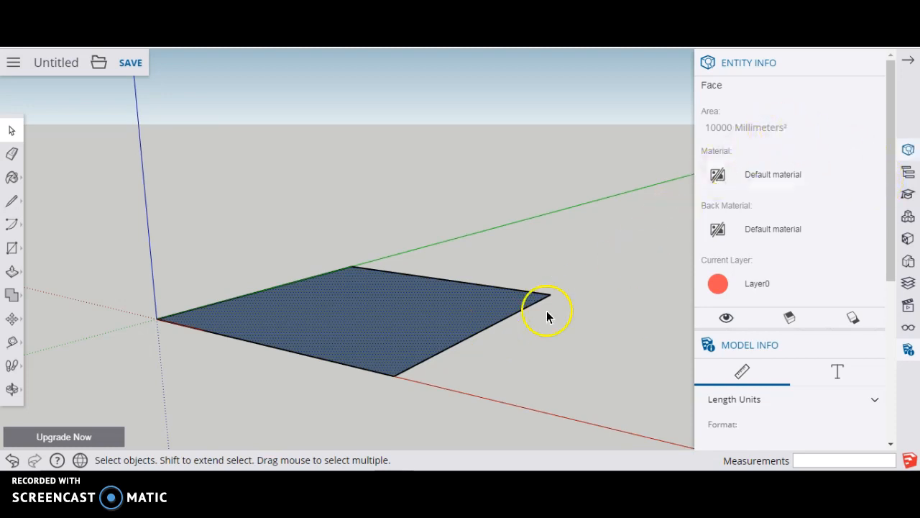
mouse_move(467, 343)
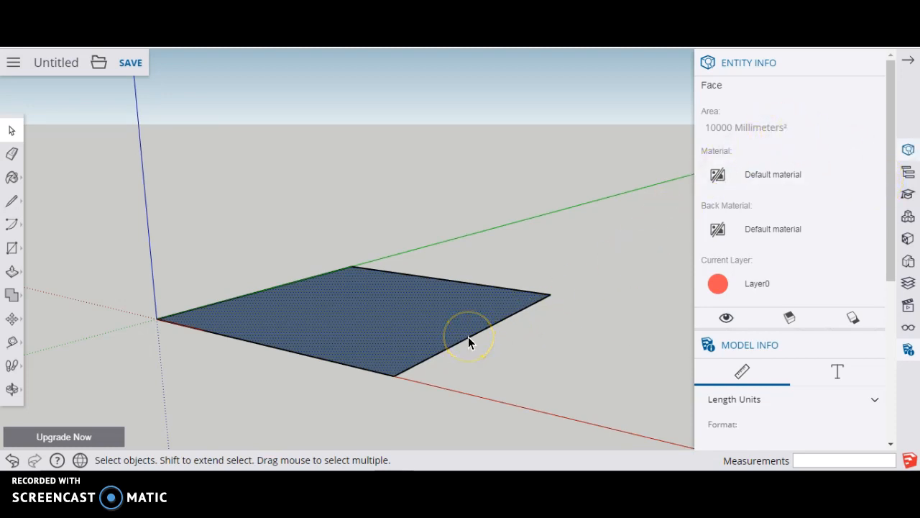
left_click(481, 345)
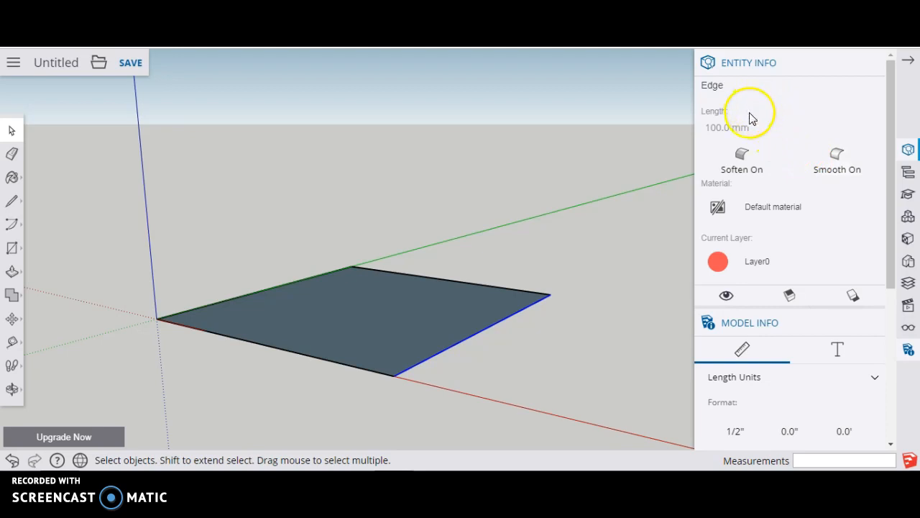
mouse_move(719, 143)
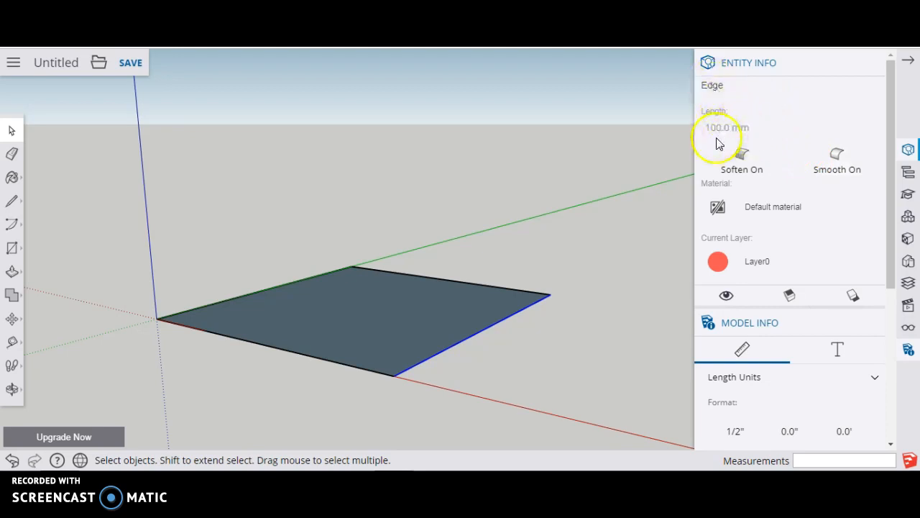
mouse_move(604, 434)
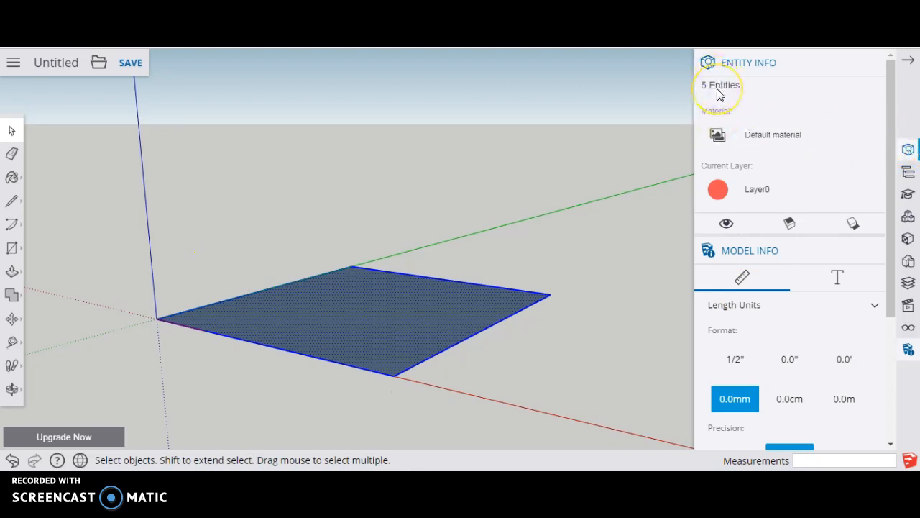
mouse_move(282, 210)
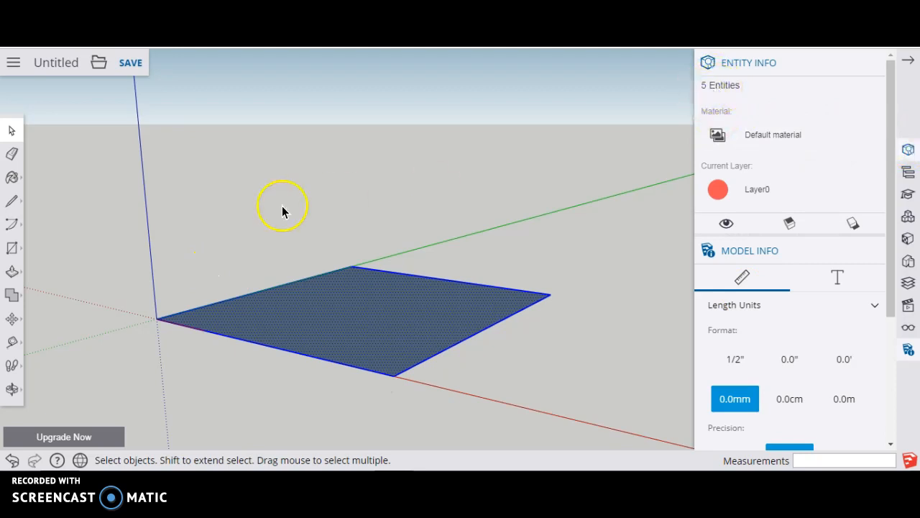
Push/Pull the square face up into a 10 mm thick slab.
left_click(477, 296)
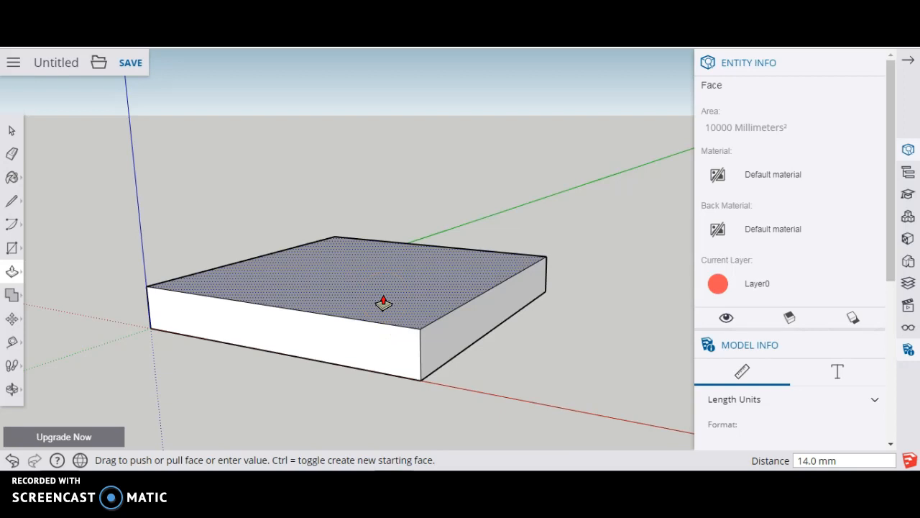
left_click_drag(383, 302, 388, 256)
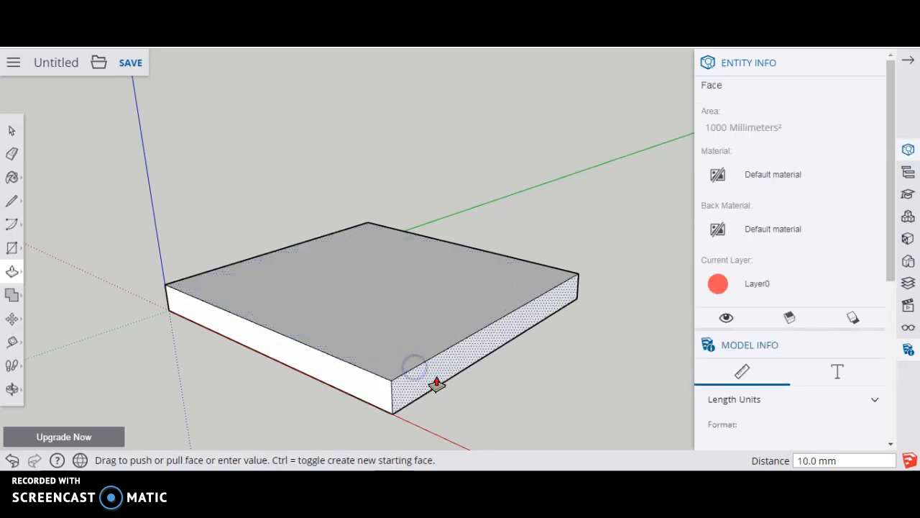
left_click(519, 375)
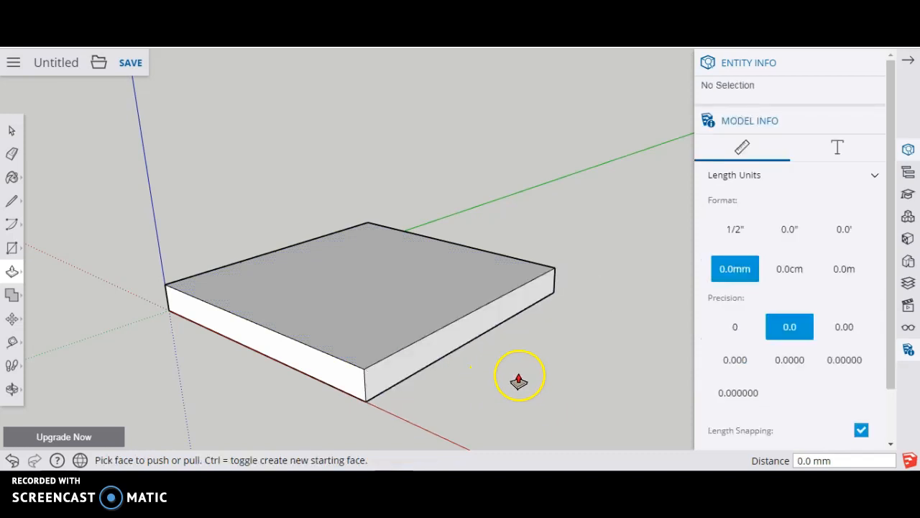
mouse_move(267, 403)
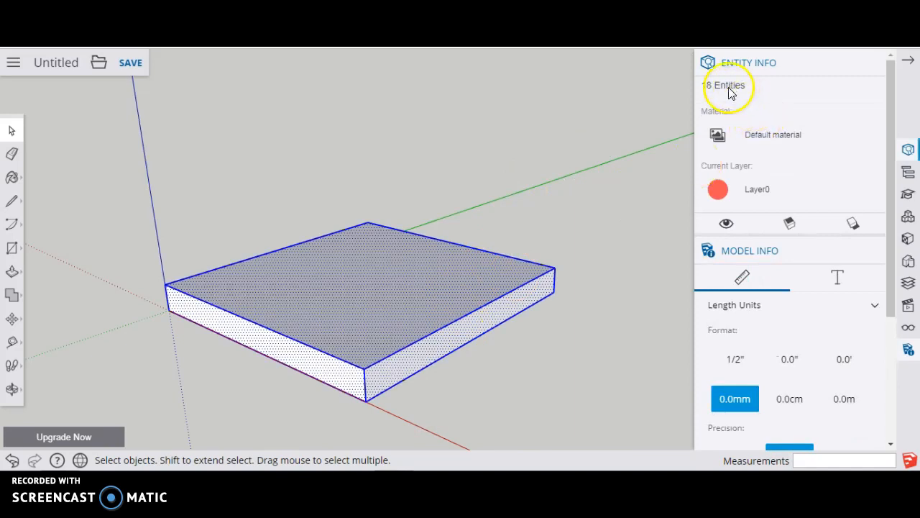
mouse_move(473, 320)
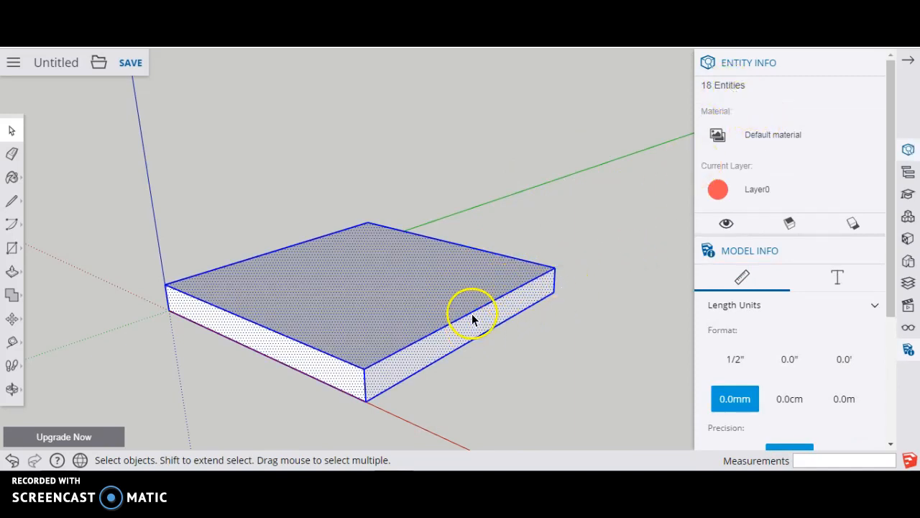
mouse_move(443, 348)
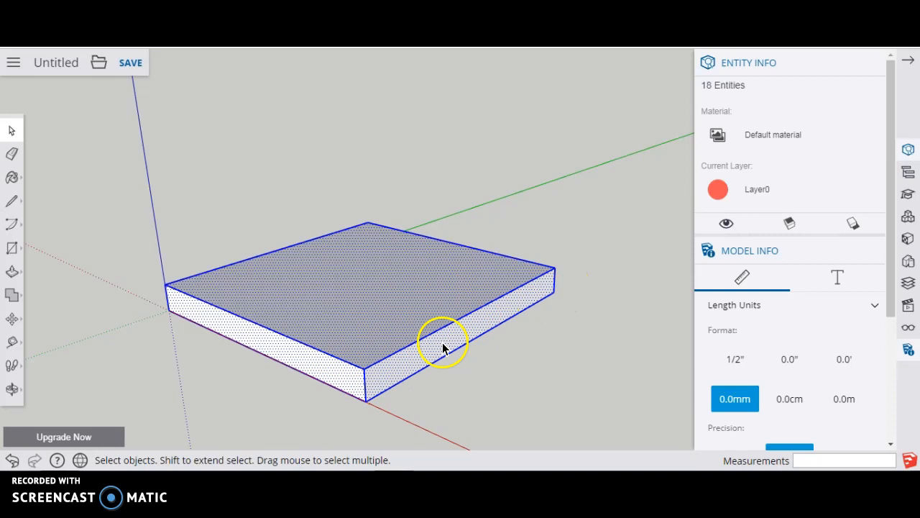
mouse_move(463, 266)
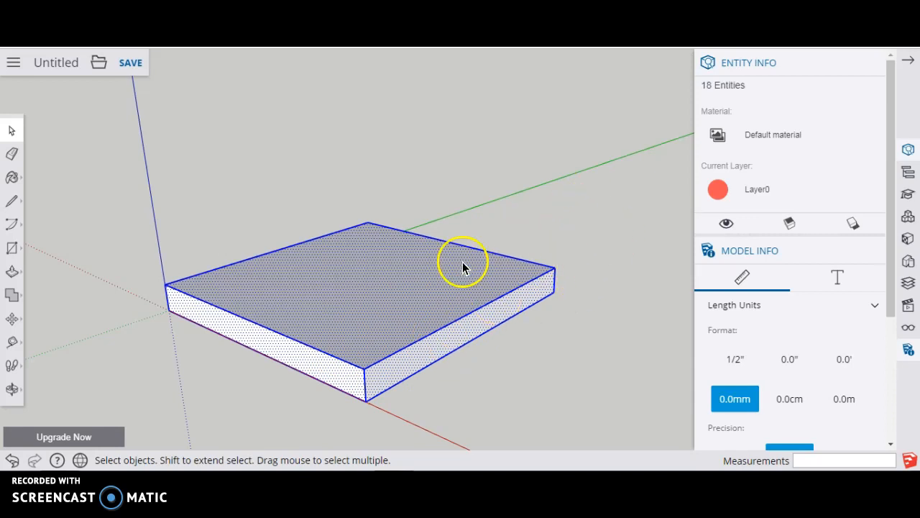
mouse_move(420, 271)
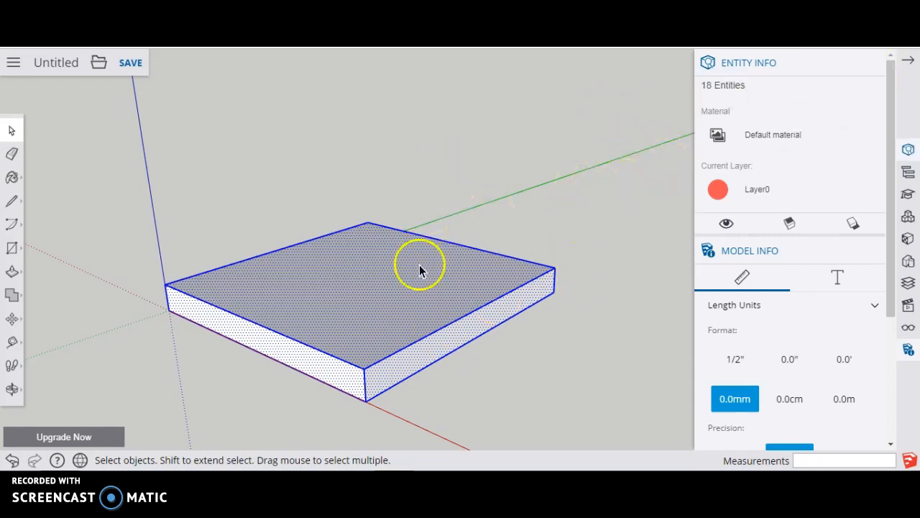
mouse_move(568, 256)
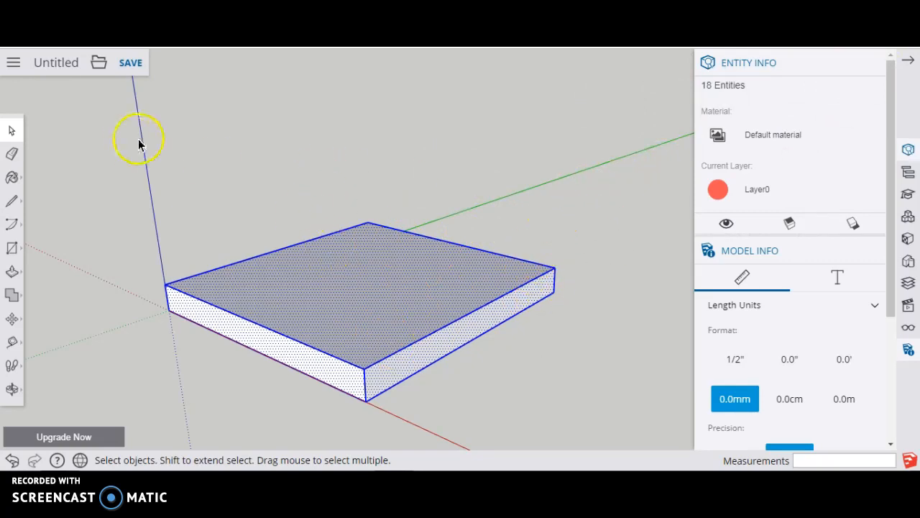
mouse_move(473, 336)
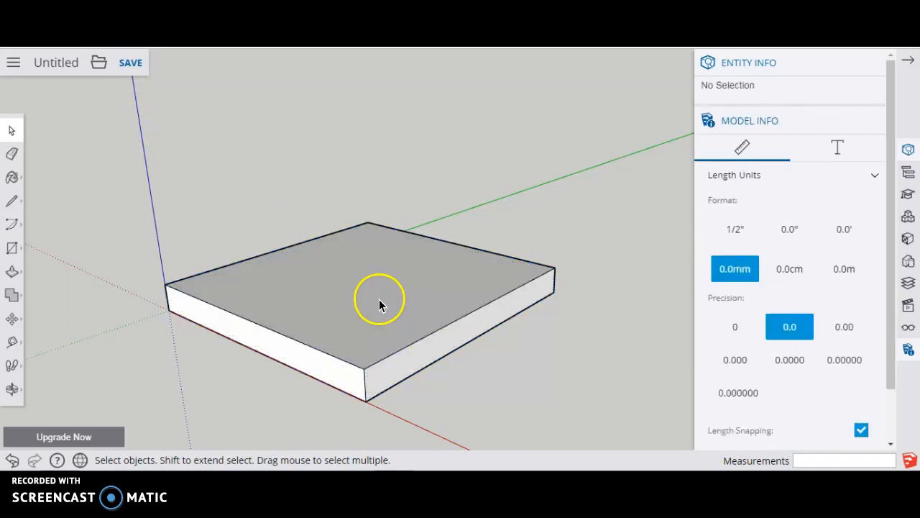
left_click(380, 300)
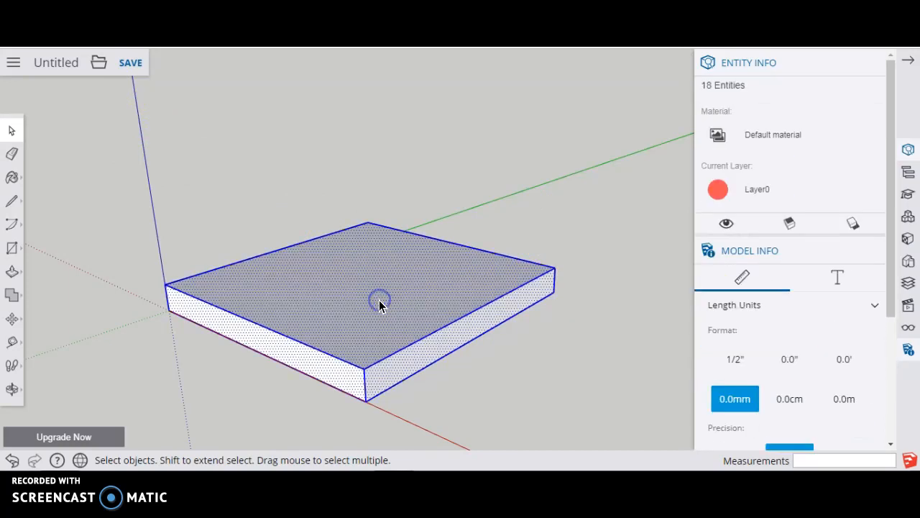
left_click_drag(381, 302, 568, 279)
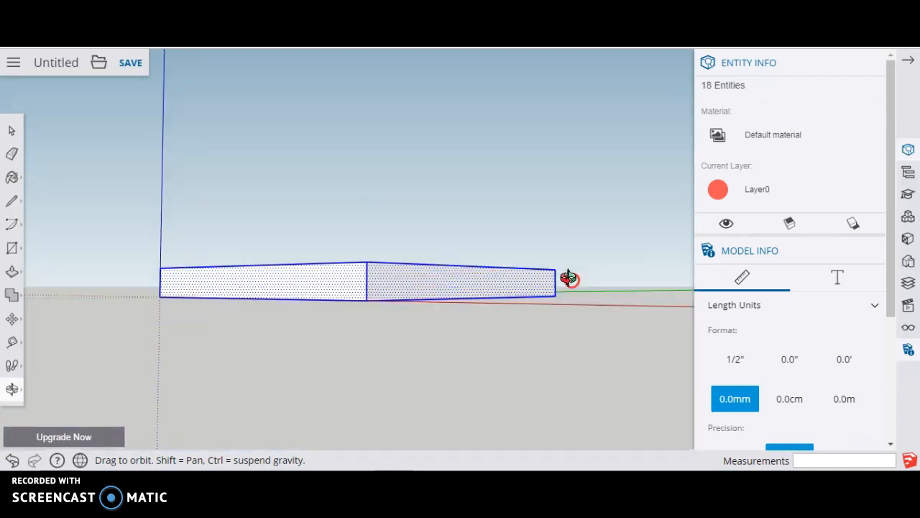
left_click_drag(568, 279, 619, 431)
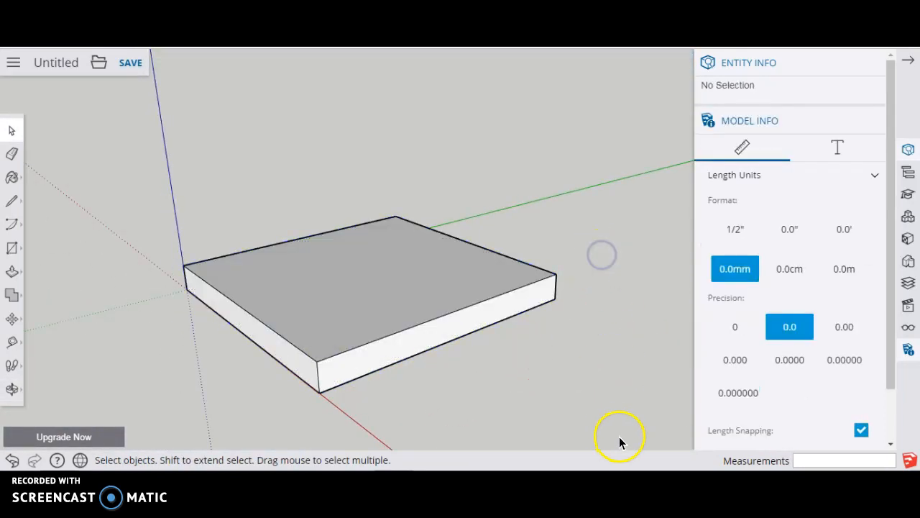
left_click_drag(618, 434, 265, 281)
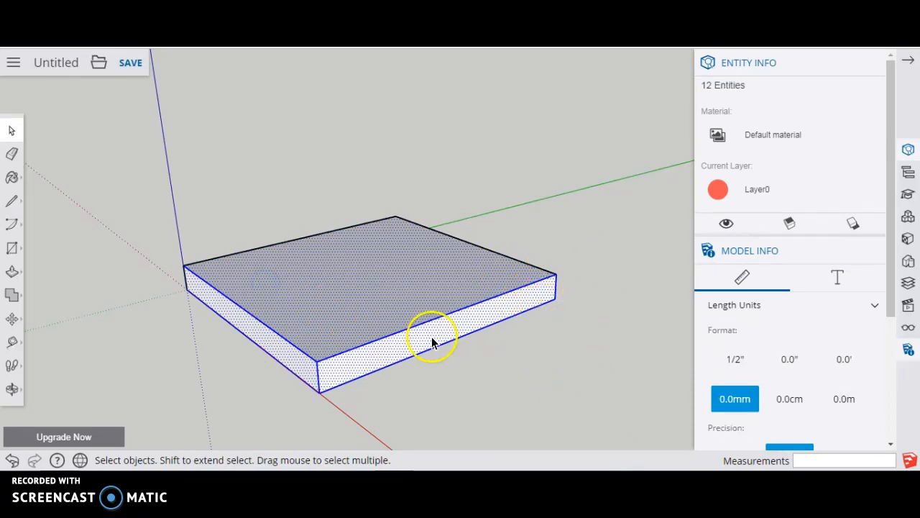
mouse_move(265, 253)
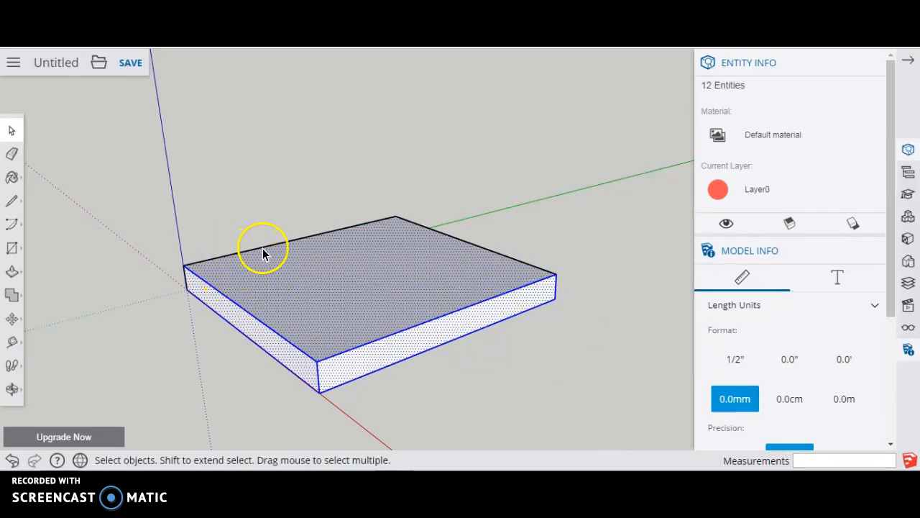
left_click(446, 218)
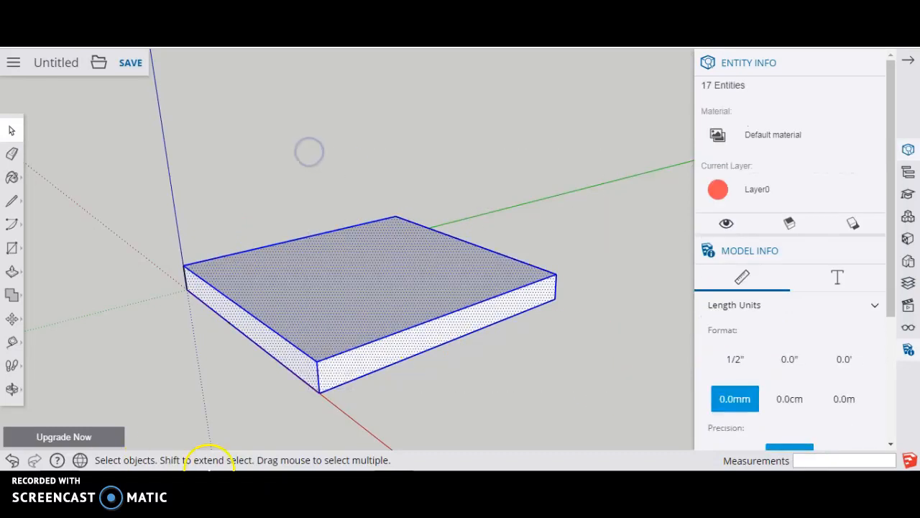
left_click(250, 205)
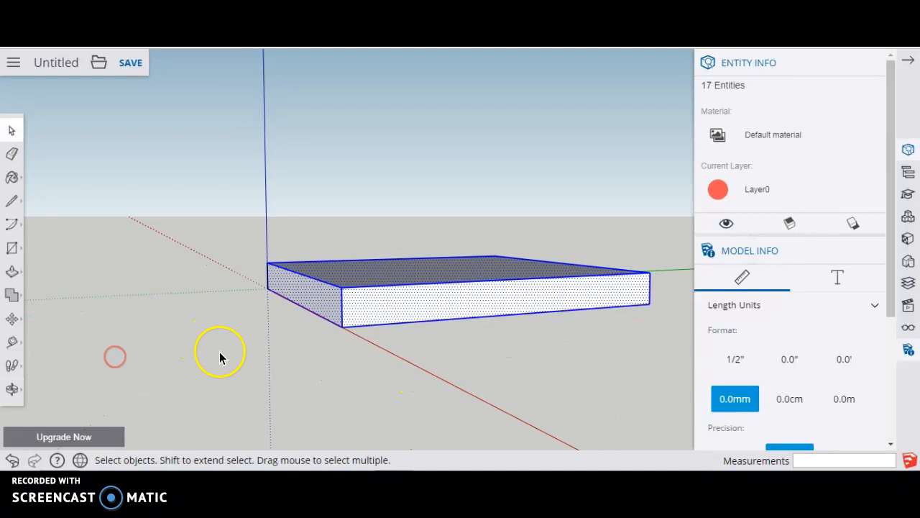
left_click_drag(219, 353, 669, 170)
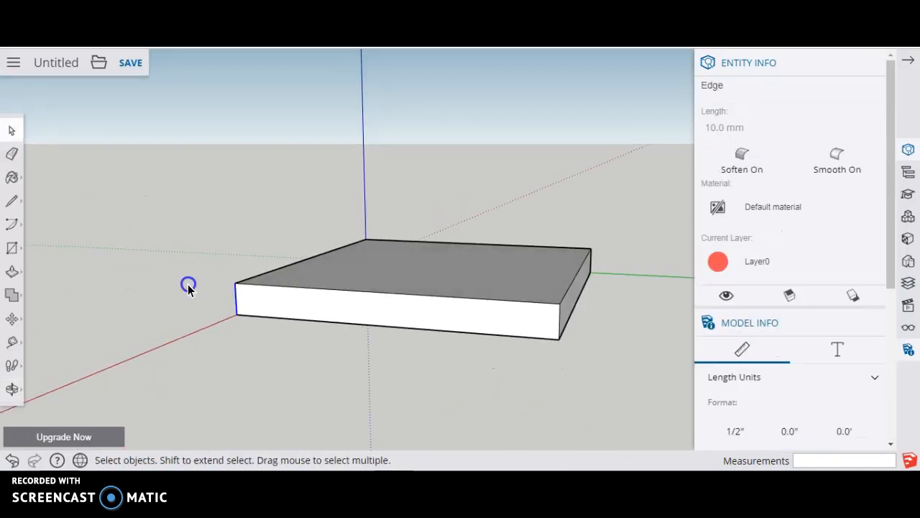
mouse_move(184, 217)
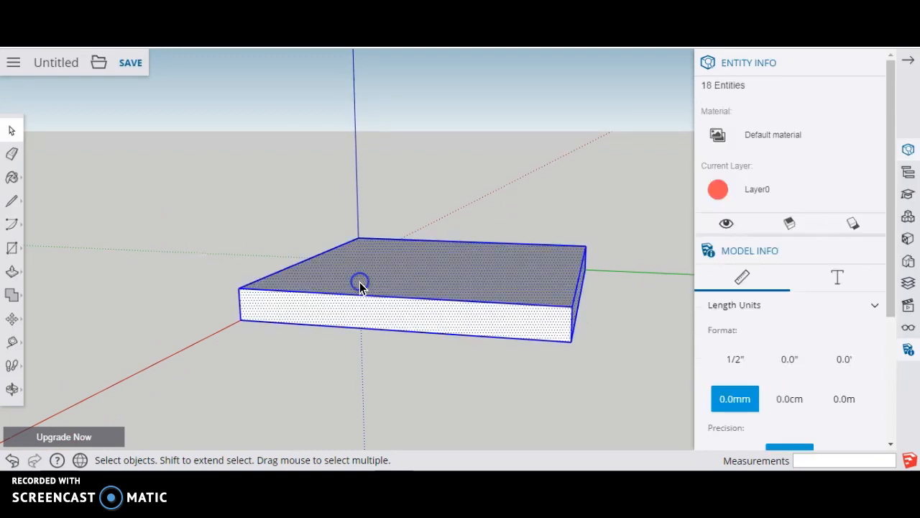
mouse_move(481, 280)
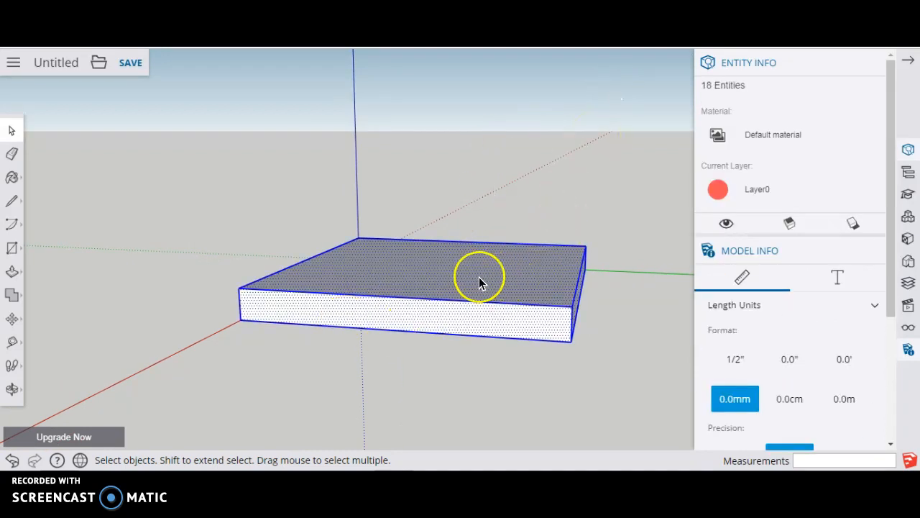
Make the slab a component named 'box'.
right_click(481, 279)
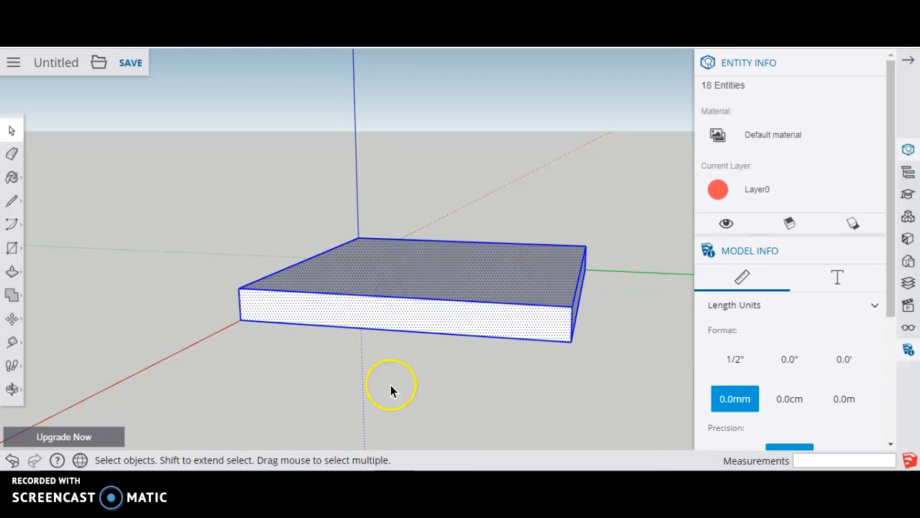
mouse_move(379, 382)
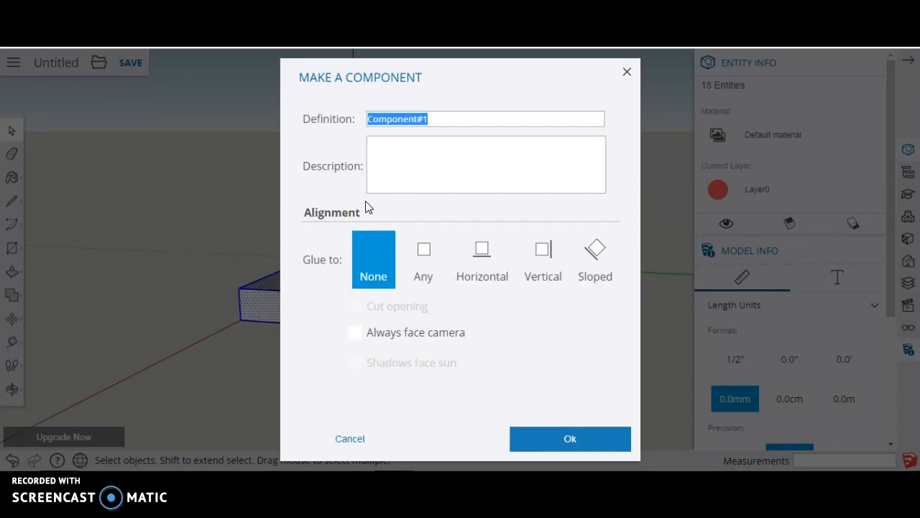
type("box")
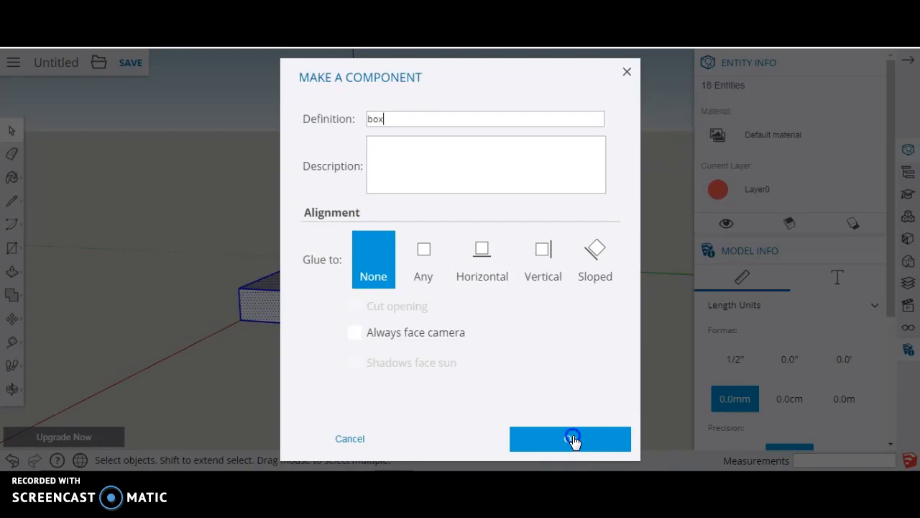
left_click(570, 439)
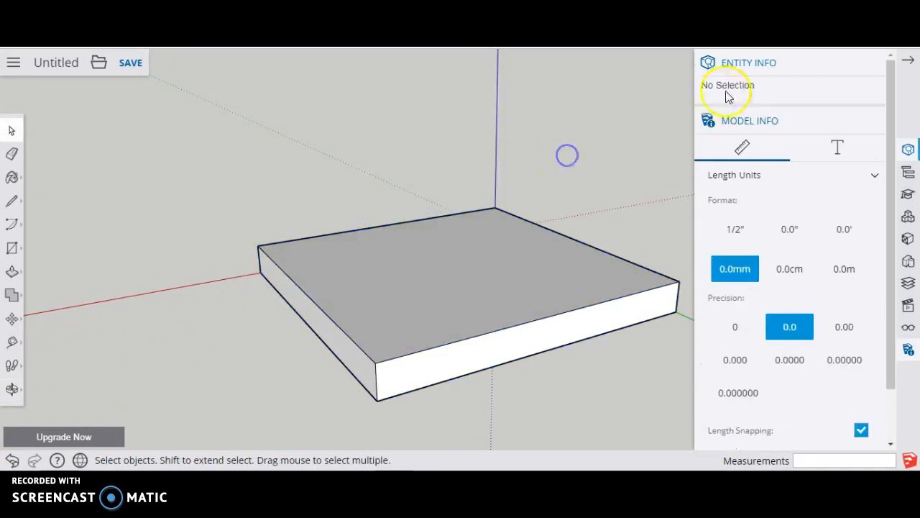
mouse_move(532, 276)
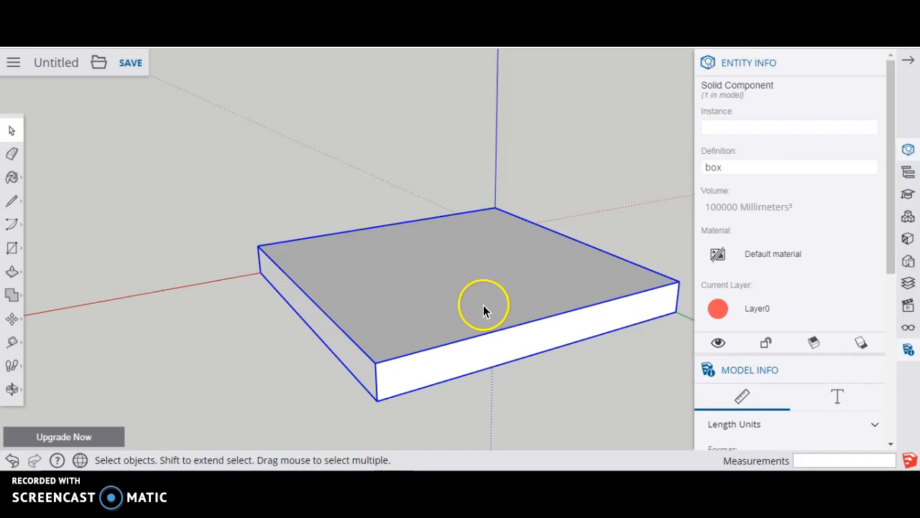
mouse_move(748, 98)
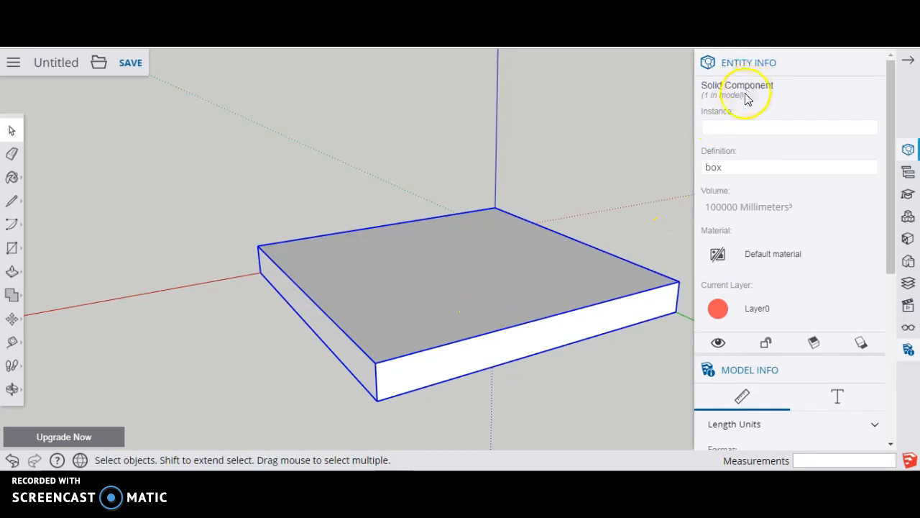
mouse_move(525, 324)
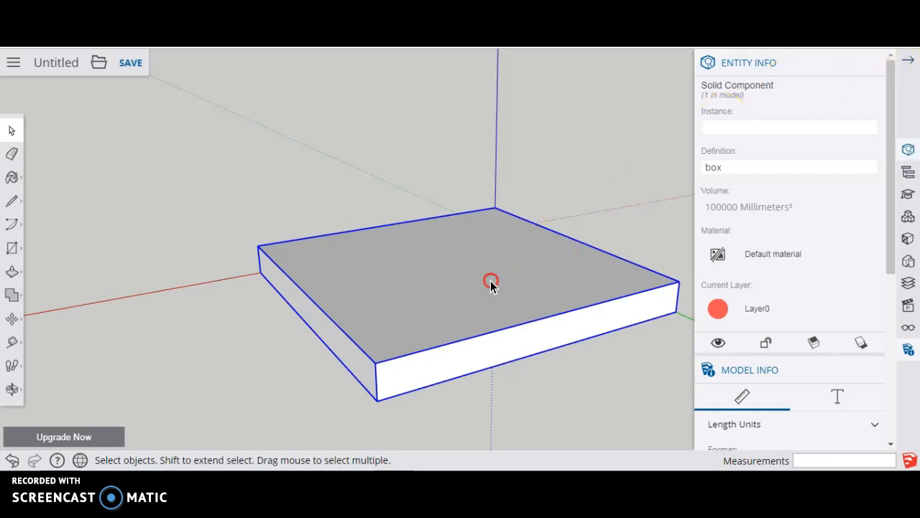
Explode the box component and offset an inset rectangle on its top face.
right_click(492, 280)
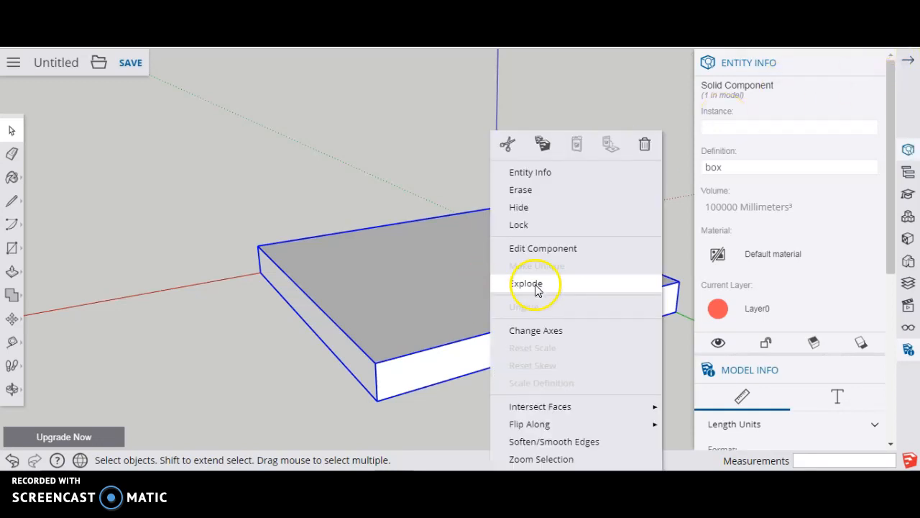
left_click(526, 282)
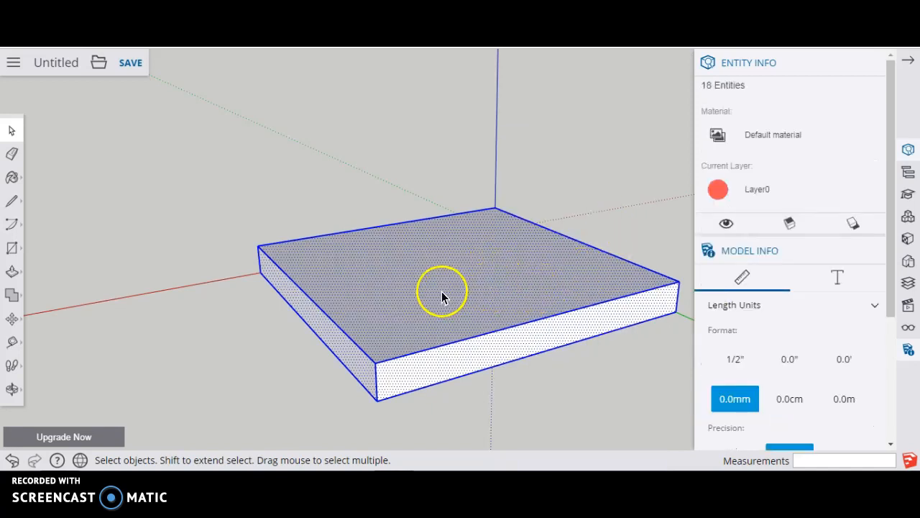
mouse_move(353, 300)
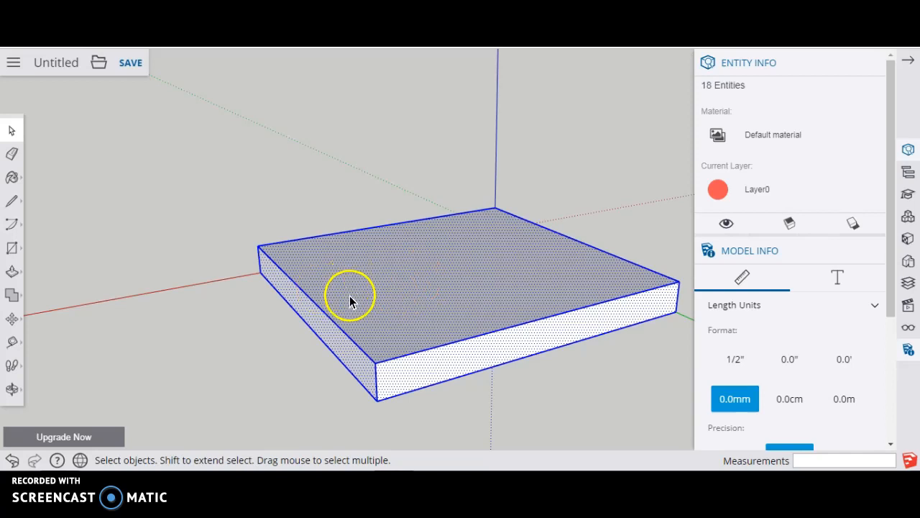
mouse_move(419, 256)
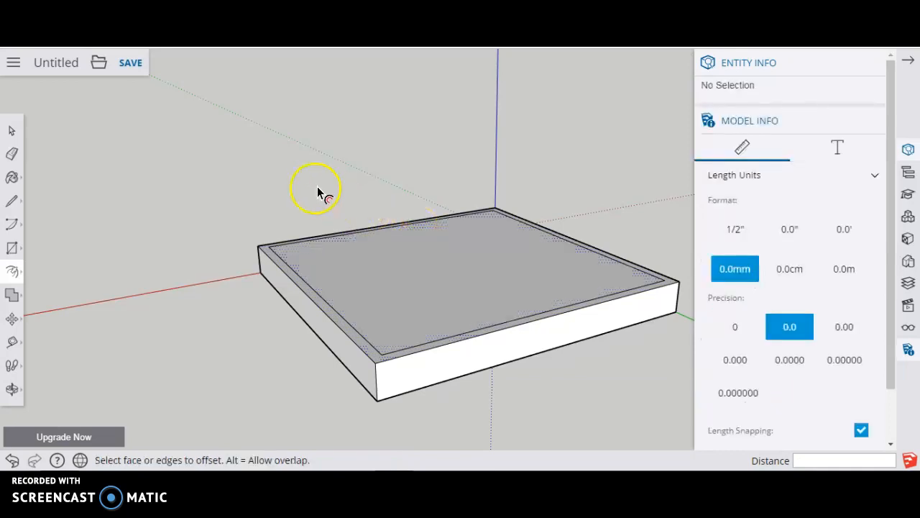
left_click(11, 129)
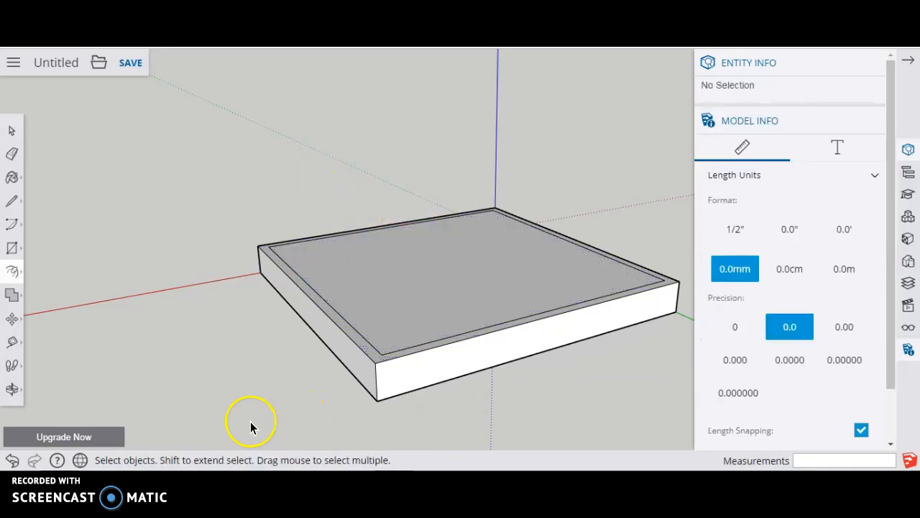
Make all the slab geometry a component named 'box with rectangle'.
left_click_drag(252, 420, 688, 152)
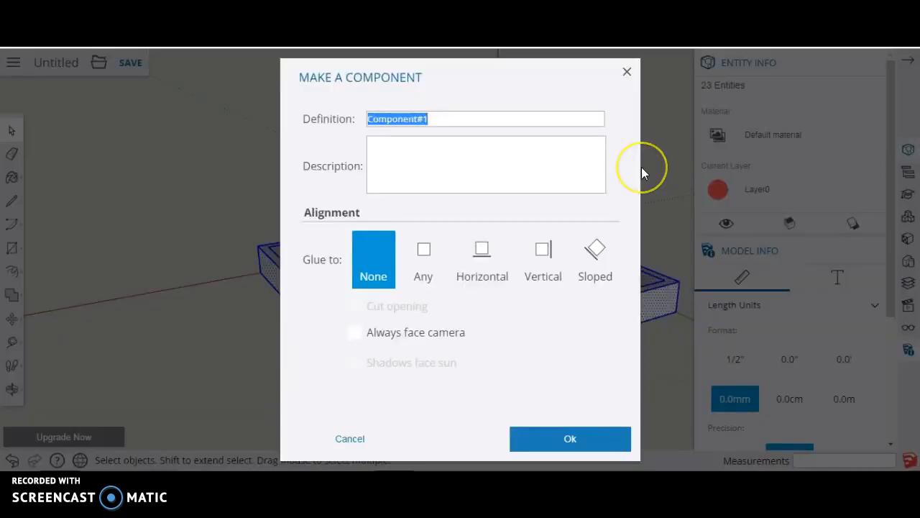
type("box")
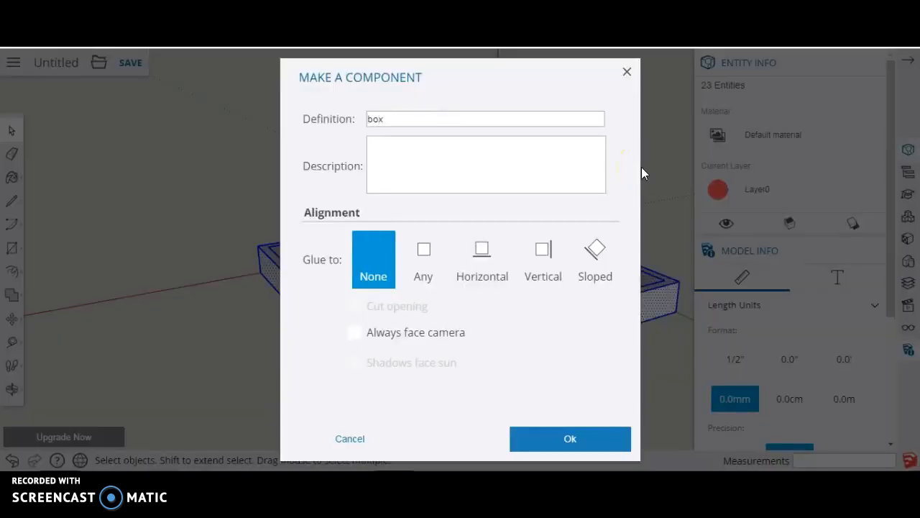
type("with r")
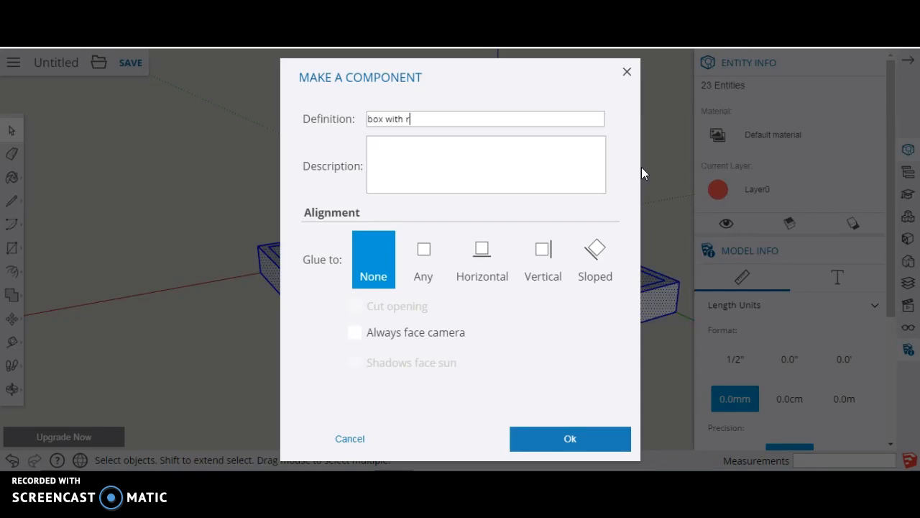
type("ectangle")
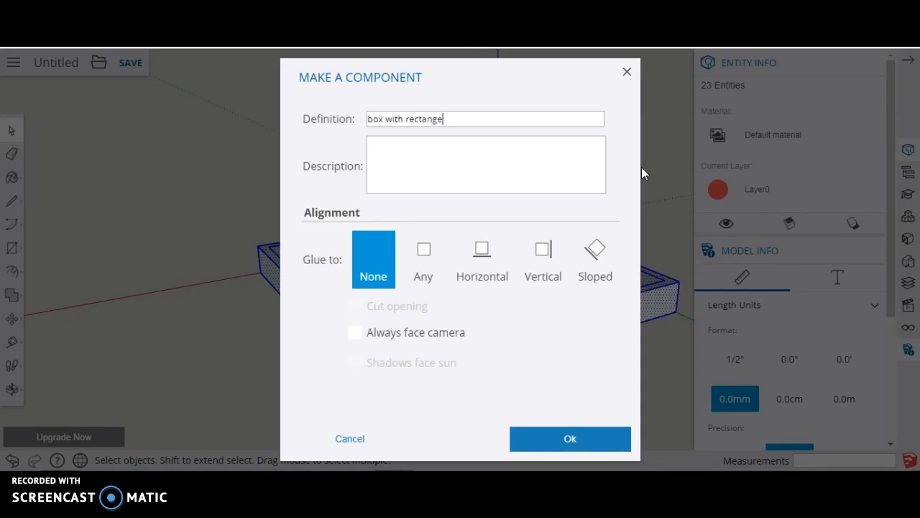
left_click(570, 439)
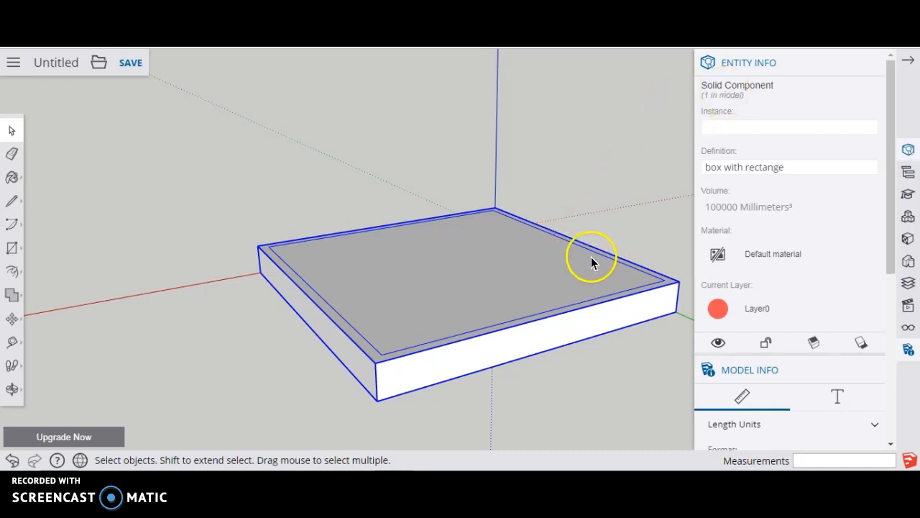
mouse_move(473, 265)
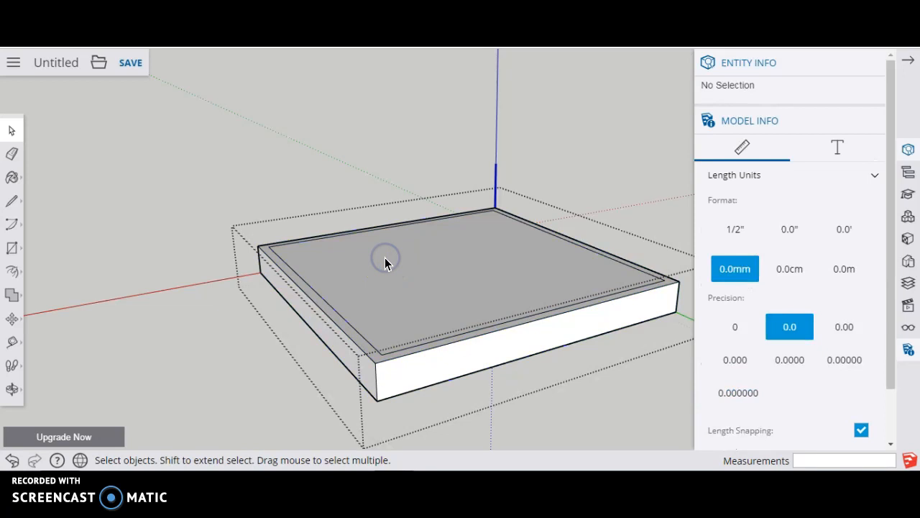
mouse_move(250, 187)
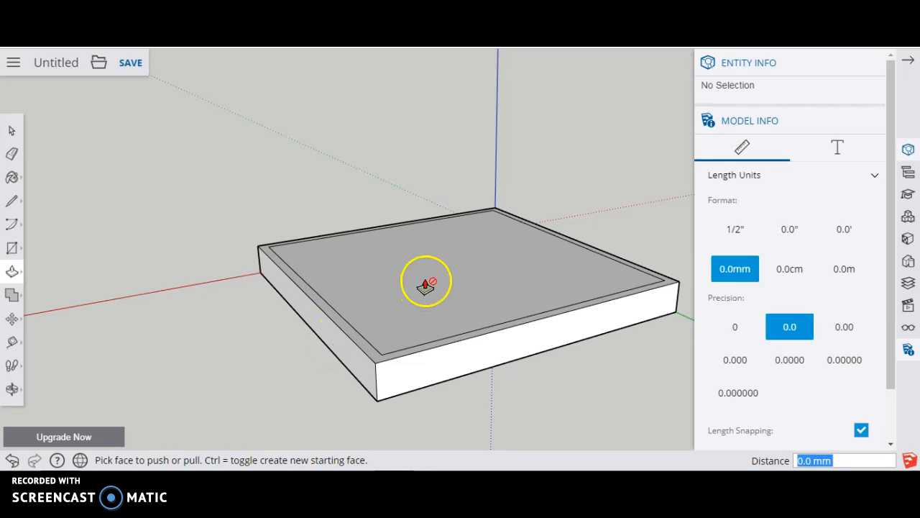
mouse_move(446, 270)
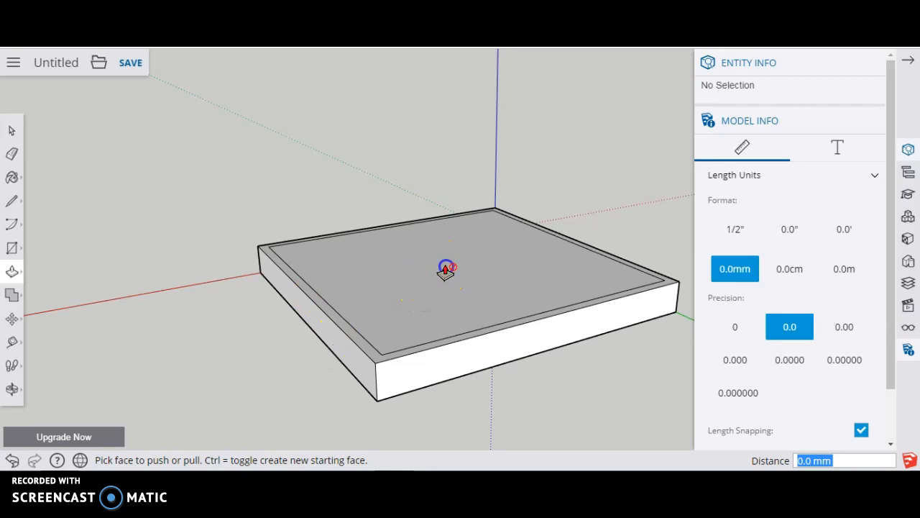
mouse_move(466, 342)
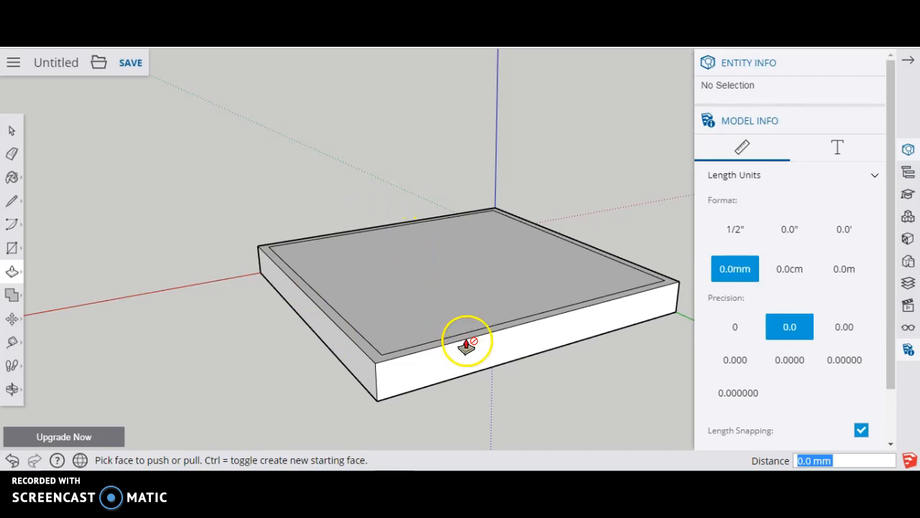
Sink the inner top face 7 mm into a tray, inspect it from around, and reopen the component.
left_click(12, 130)
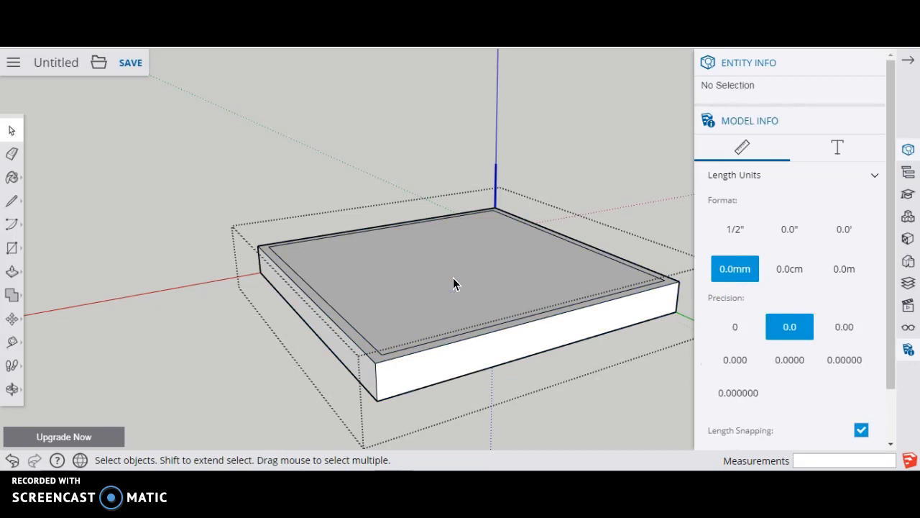
left_click(455, 302)
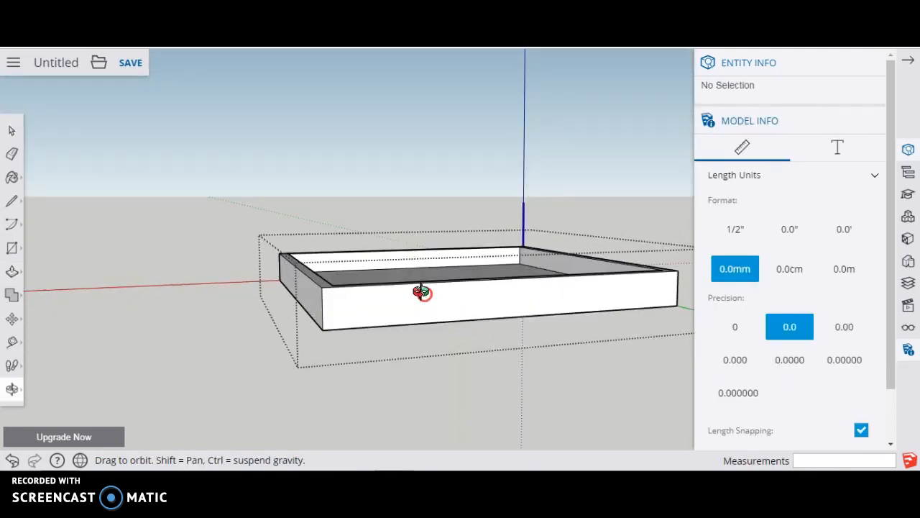
left_click_drag(423, 290, 299, 420)
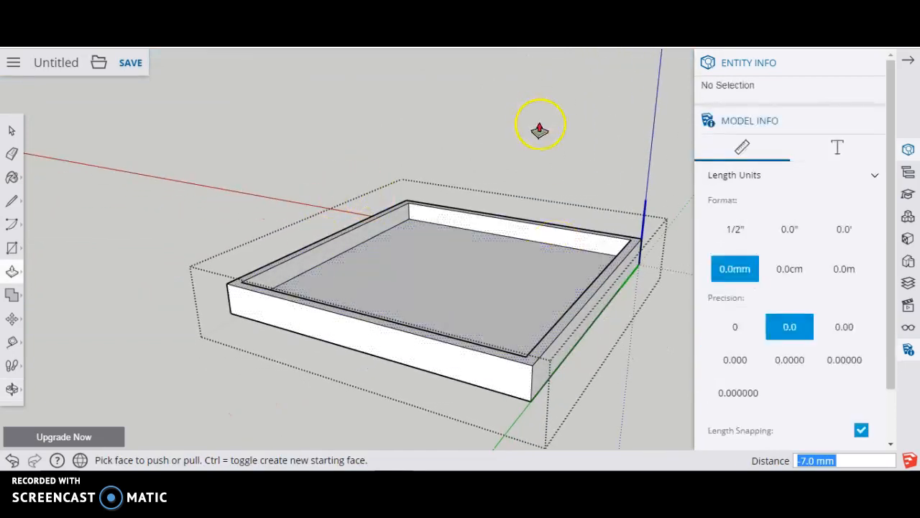
left_click_drag(540, 126, 237, 188)
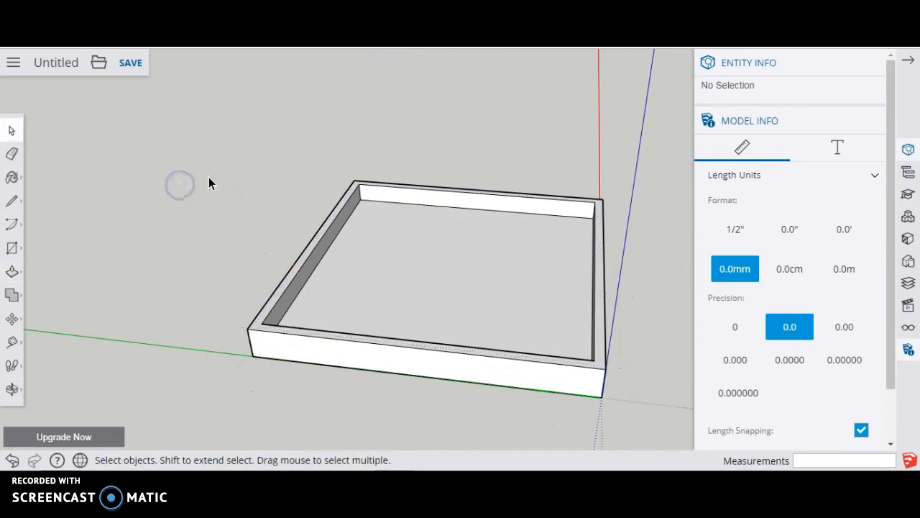
mouse_move(564, 257)
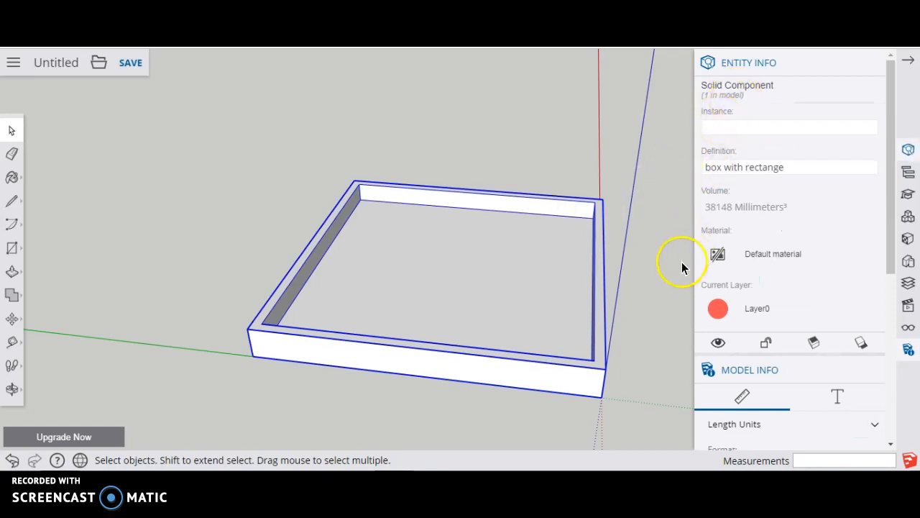
left_click_drag(682, 262, 288, 251)
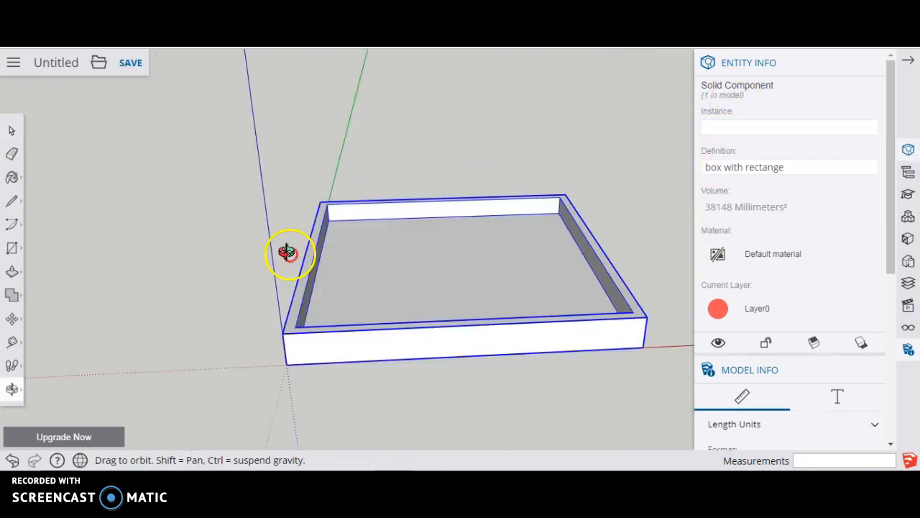
left_click_drag(288, 252, 207, 279)
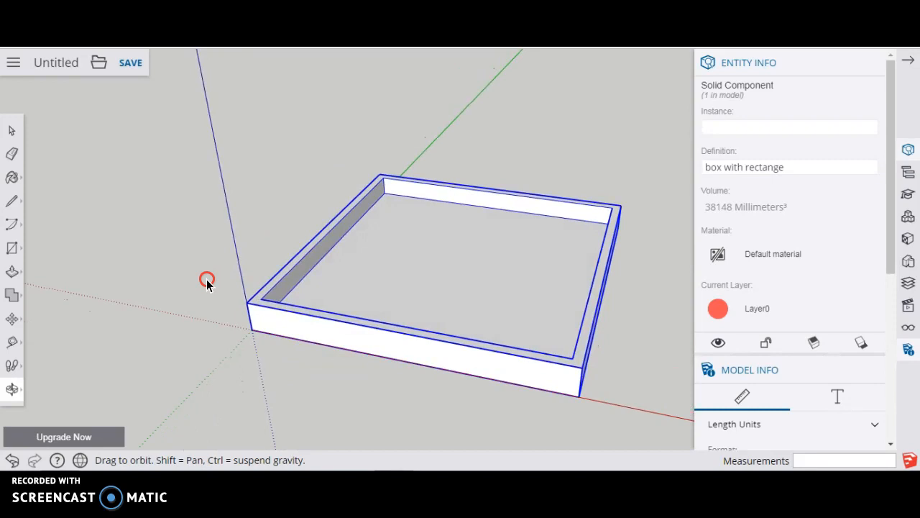
left_click_drag(207, 279, 338, 290)
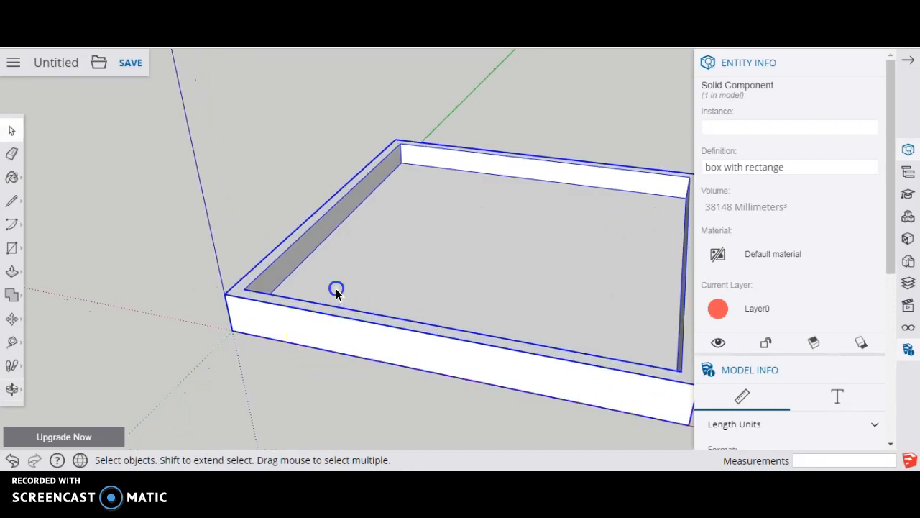
left_click(247, 352)
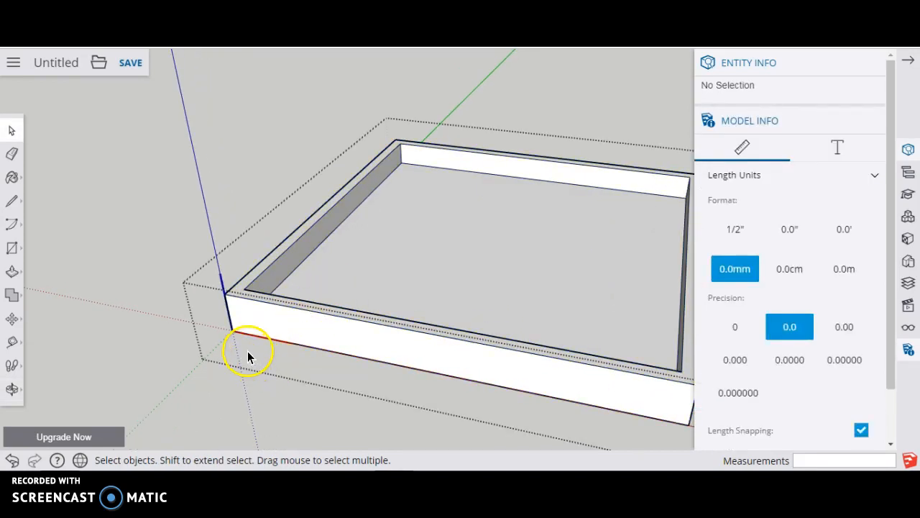
left_click(12, 202)
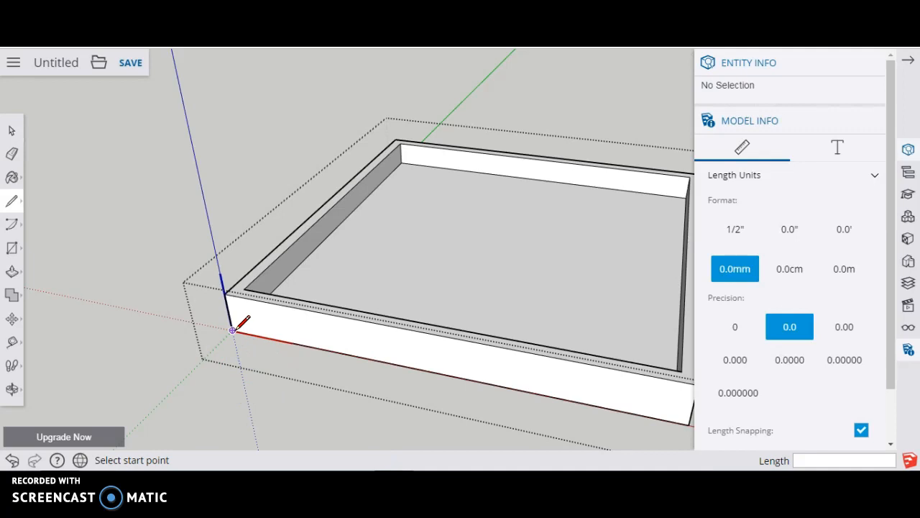
left_click(232, 331)
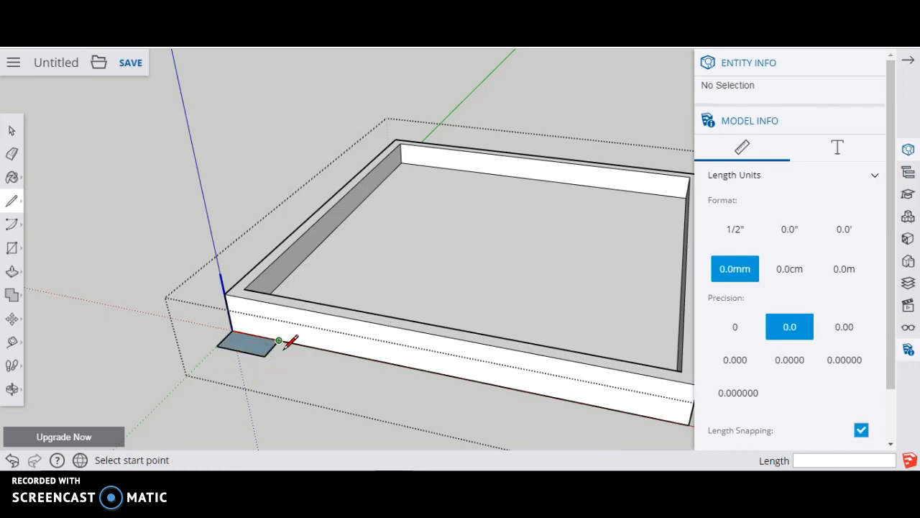
mouse_move(271, 357)
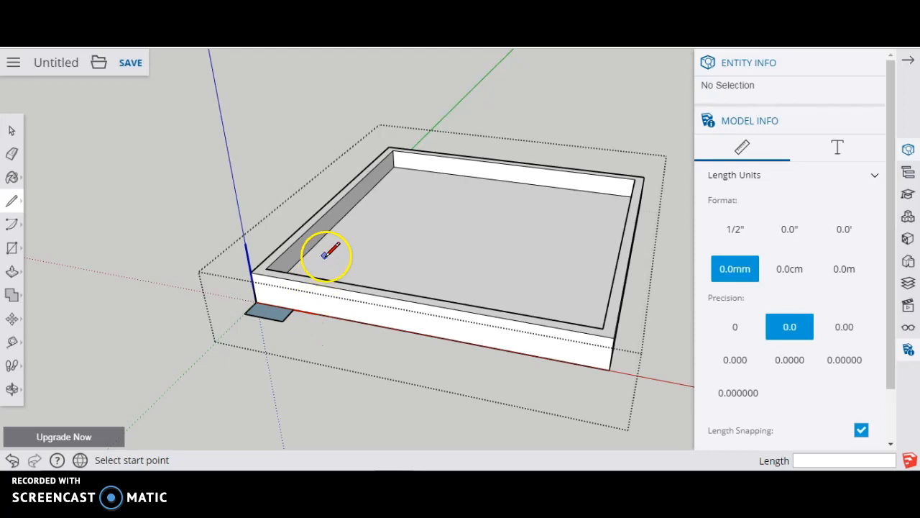
mouse_move(618, 352)
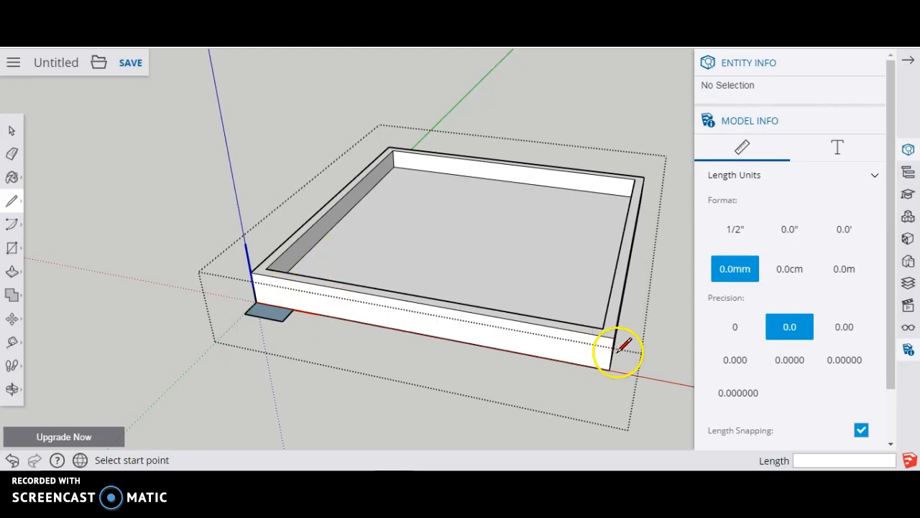
left_click_drag(621, 352, 654, 323)
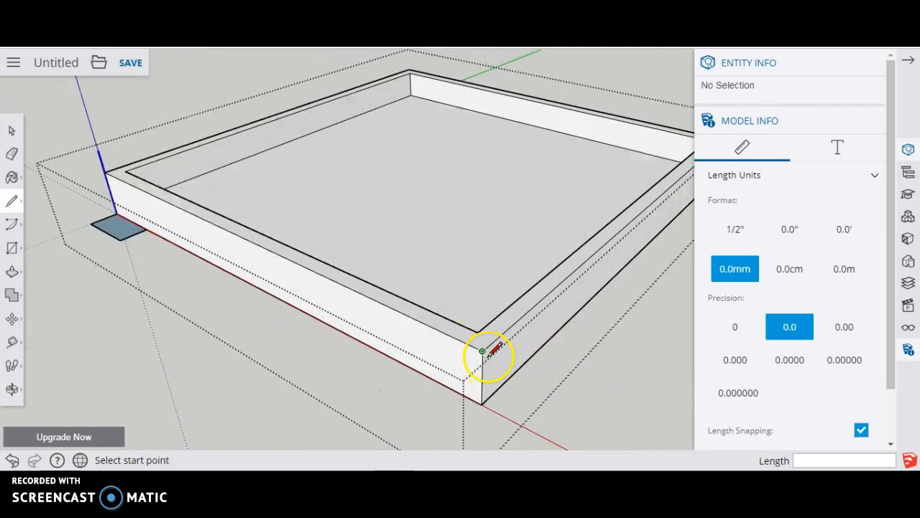
left_click(12, 130)
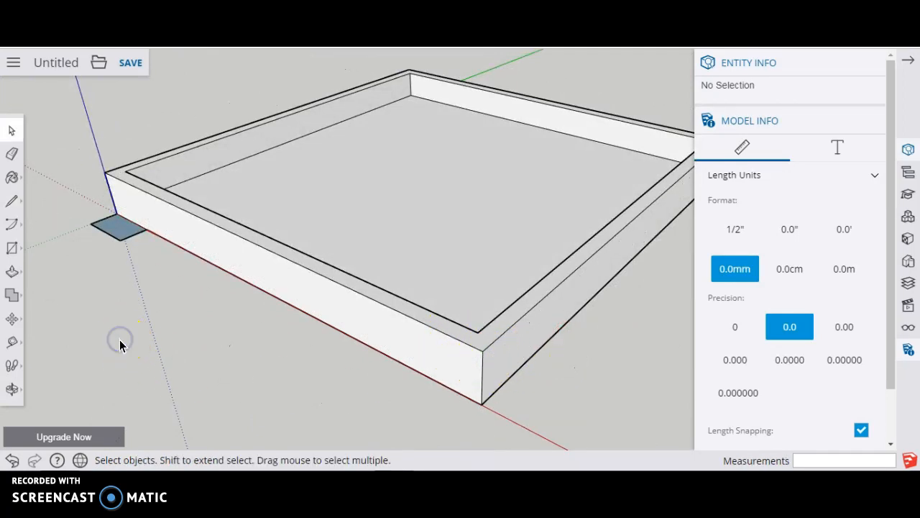
left_click(146, 194)
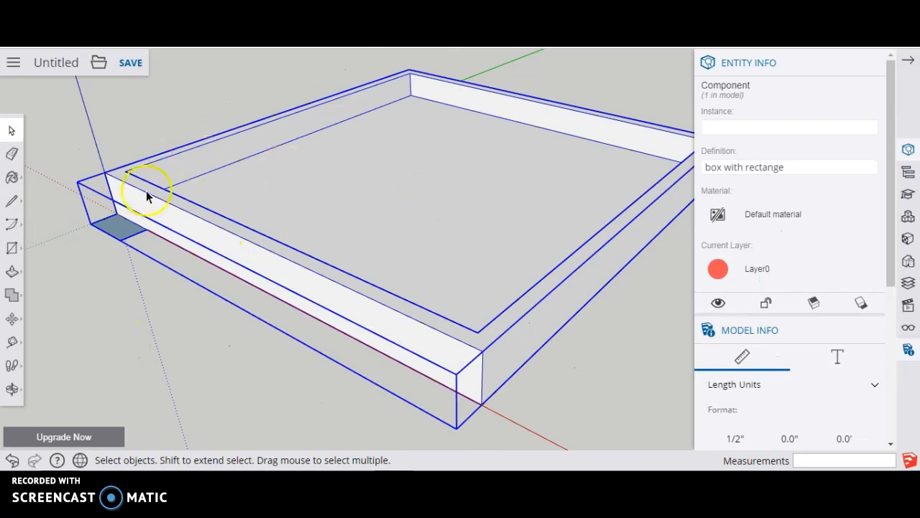
mouse_move(100, 279)
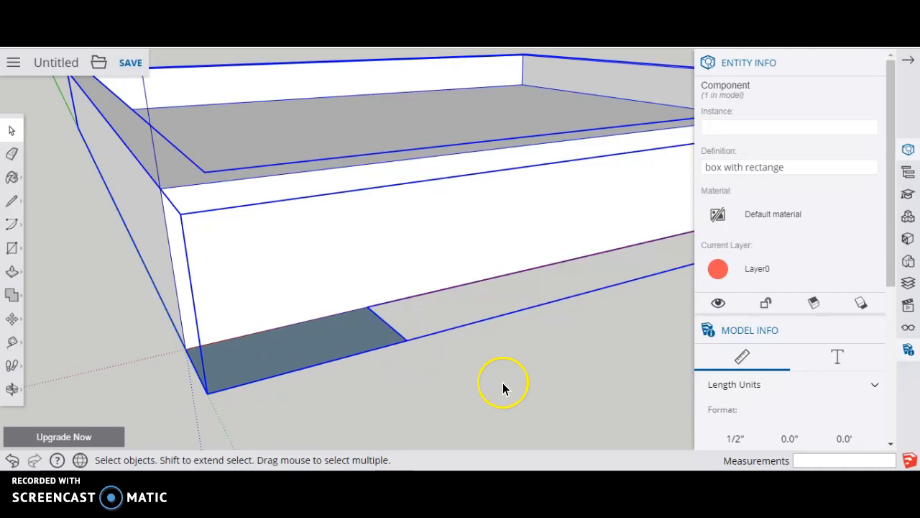
left_click_drag(504, 389, 295, 314)
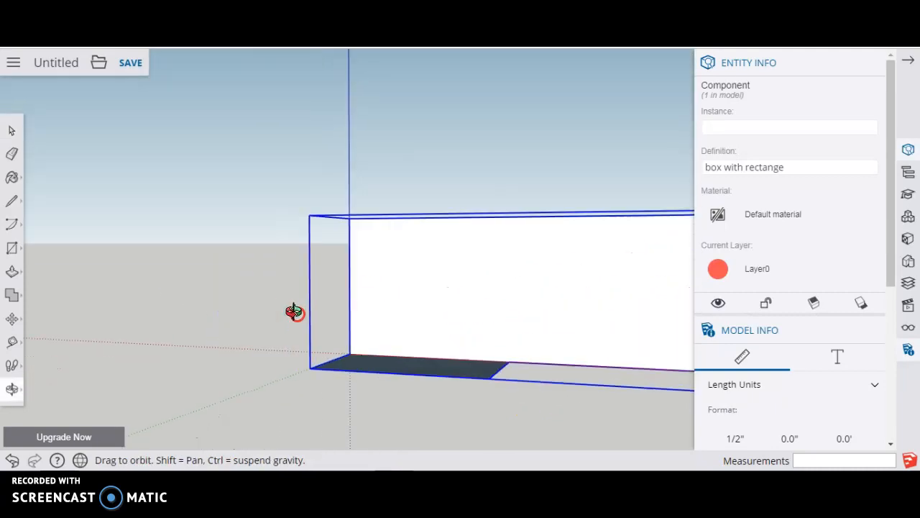
left_click_drag(296, 312, 330, 343)
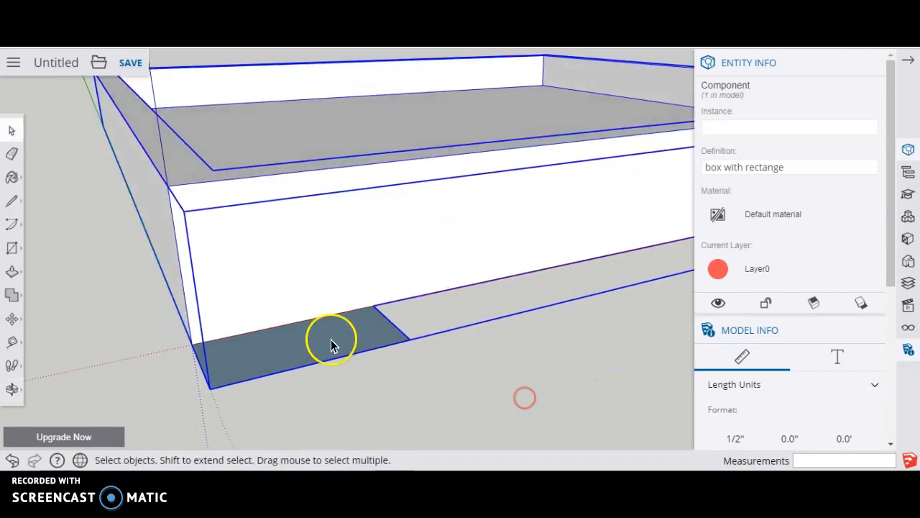
left_click_drag(331, 342, 511, 350)
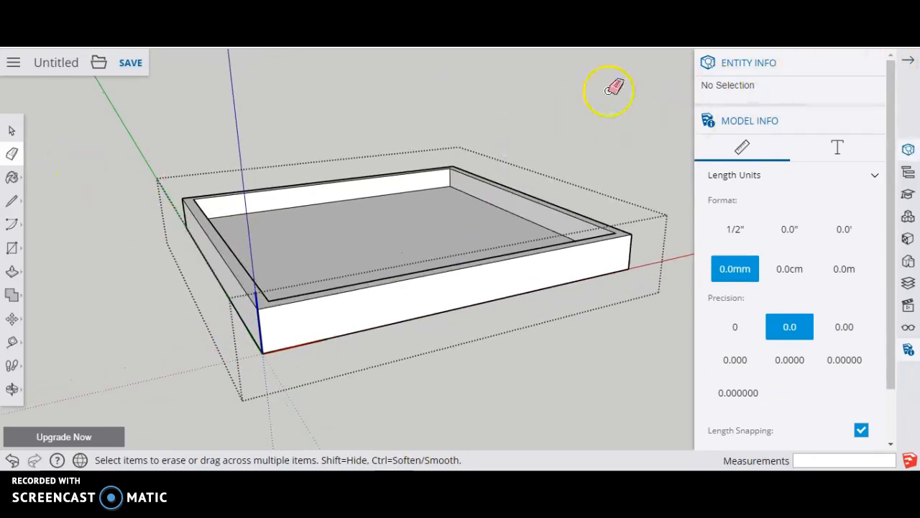
Select the tray's recessed floor face to read its 8836 mm² area.
left_click(12, 129)
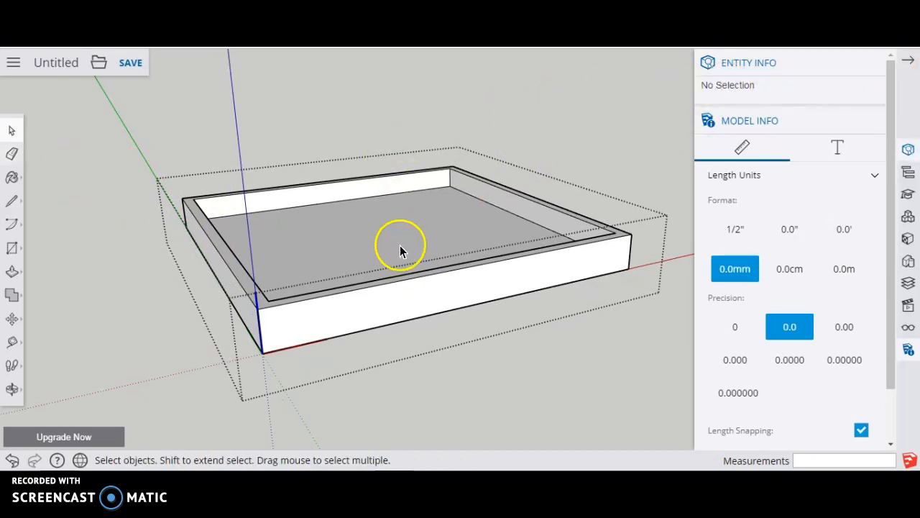
left_click(400, 245)
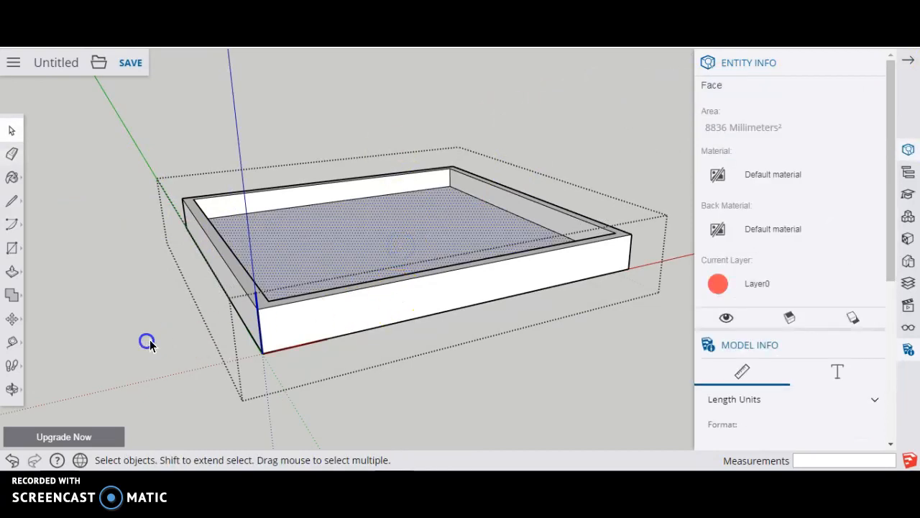